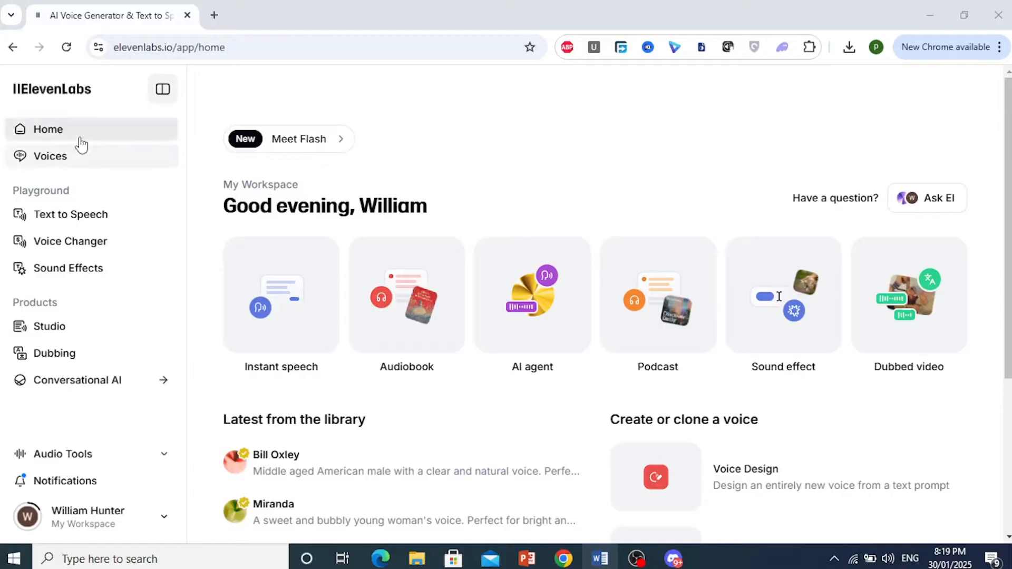
pyautogui.moveTo(402, 328)
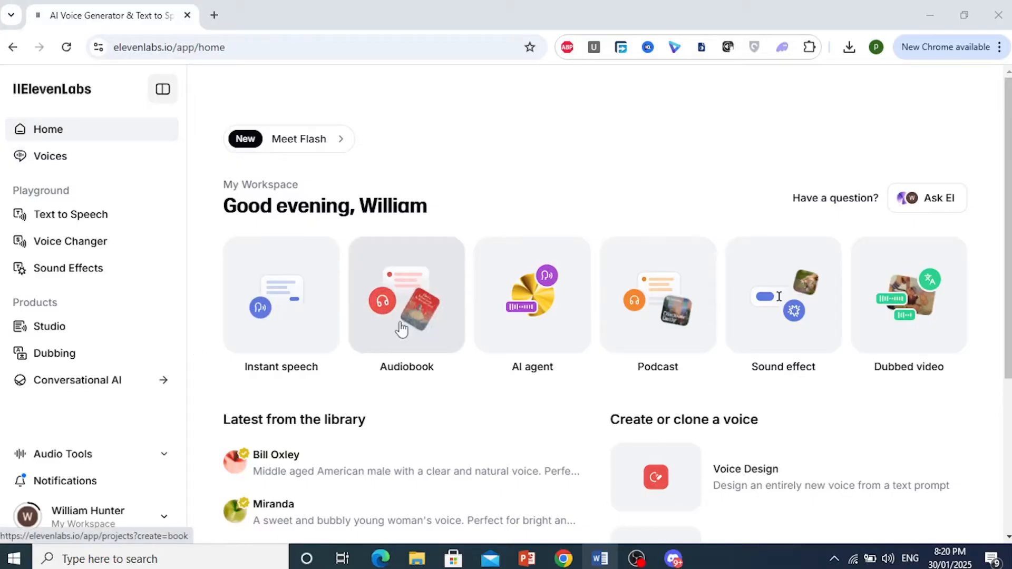
pyautogui.moveTo(48, 326)
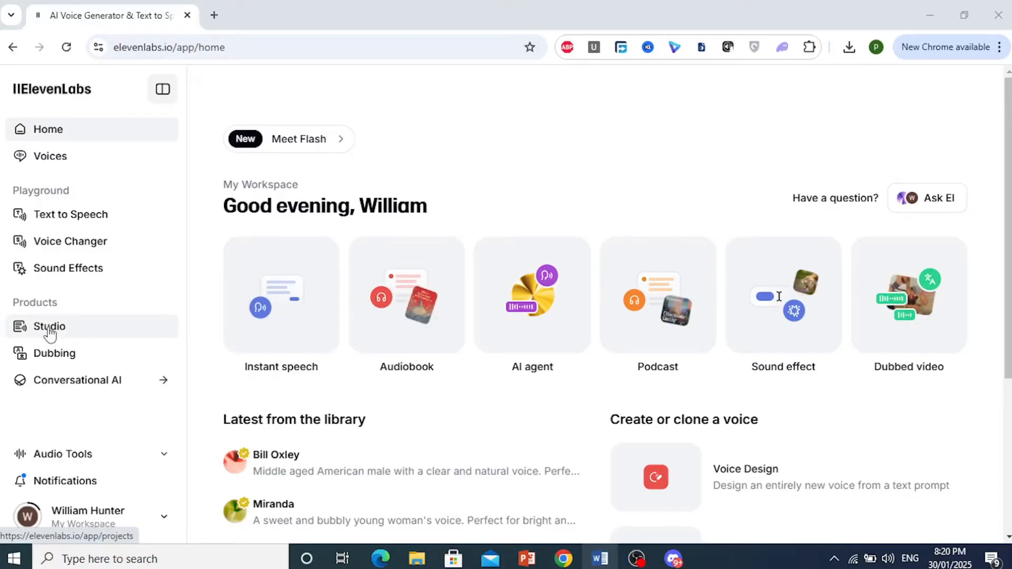
# Go to the Studio page for long-form projects from the left sidebar.
pyautogui.click(49, 327)
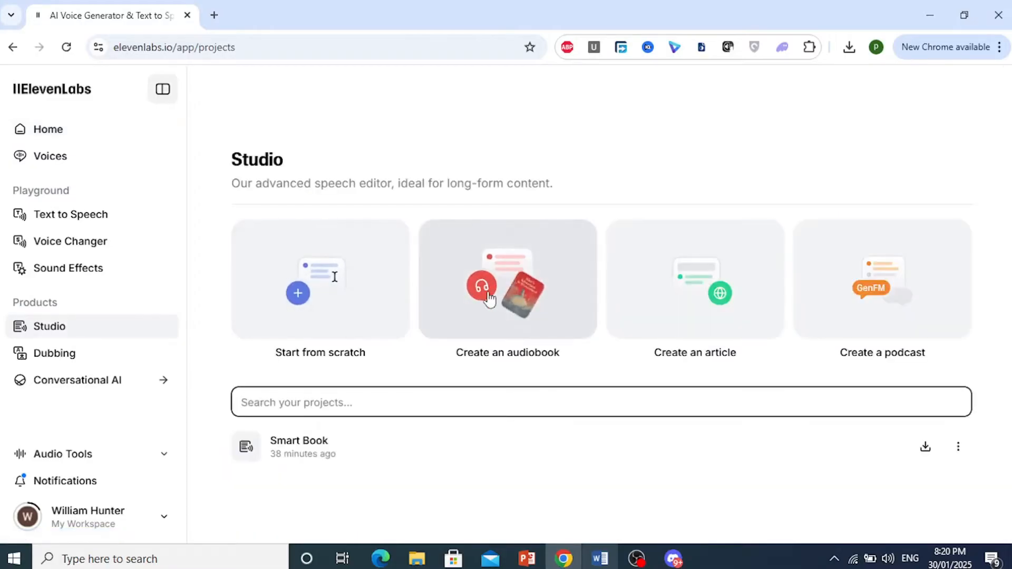
# Start a new audiobook project and preview the default Elderon - Wise man voice.
pyautogui.click(507, 289)
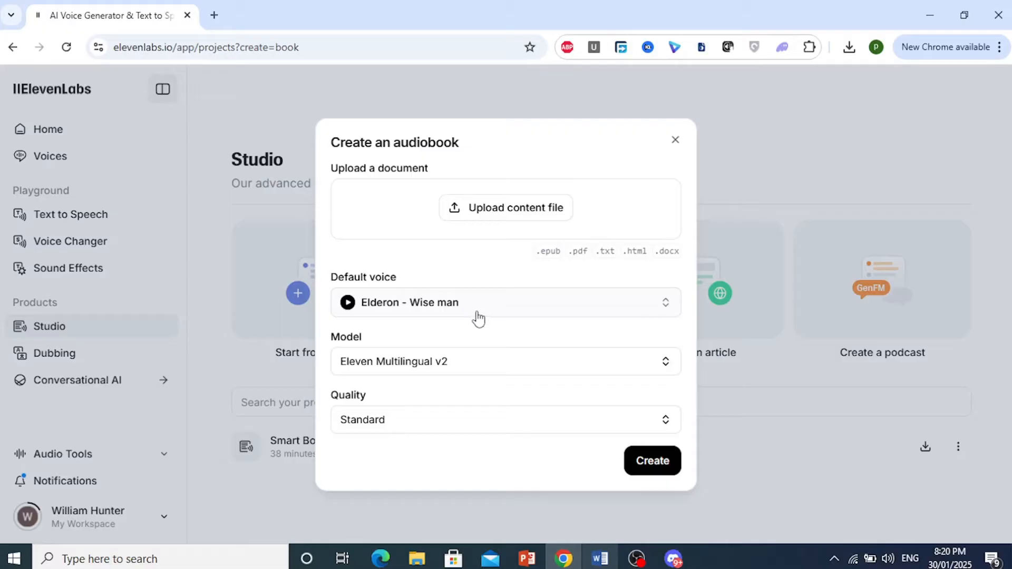
pyautogui.click(347, 302)
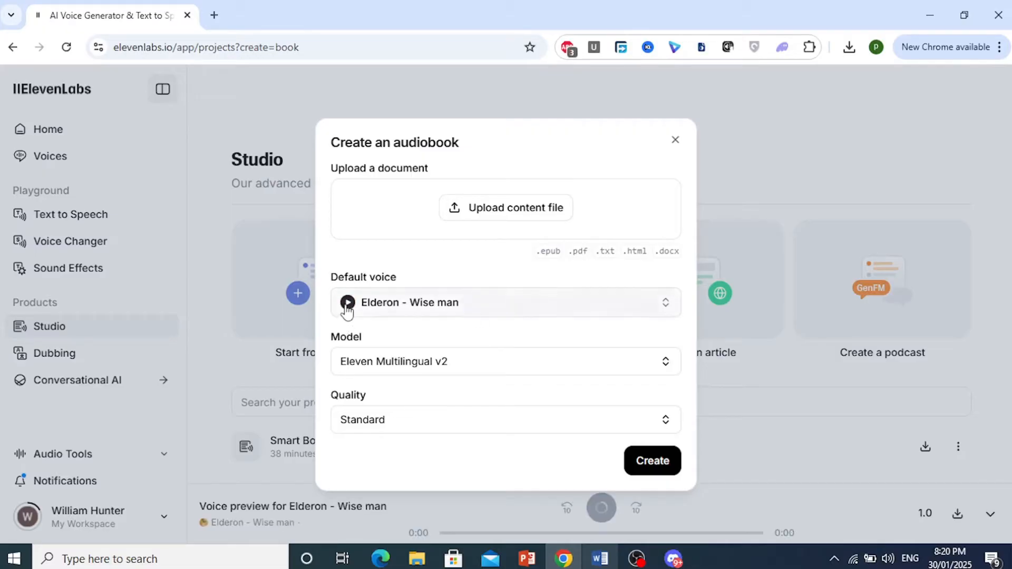
pyautogui.click(347, 302)
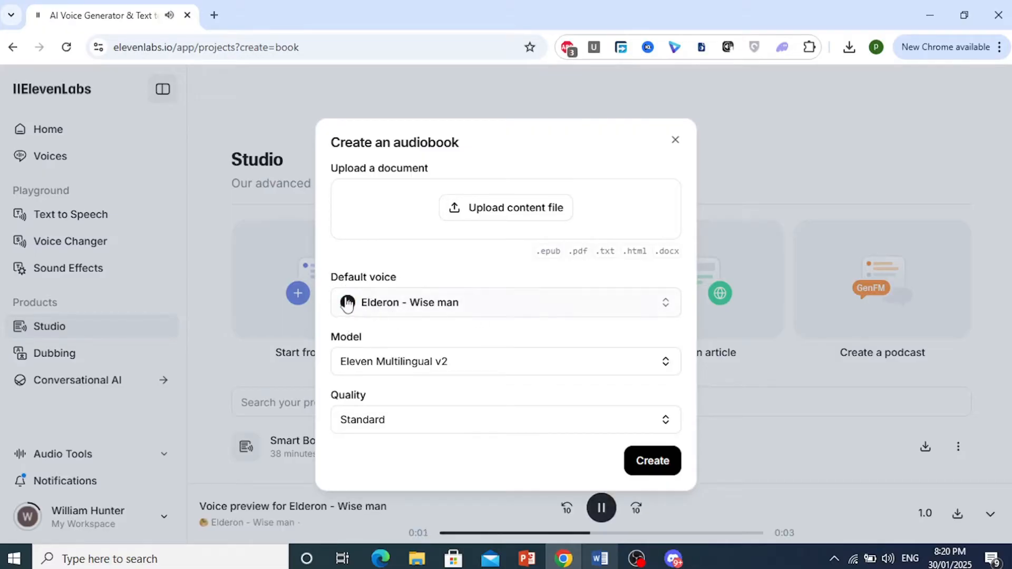
pyautogui.click(600, 507)
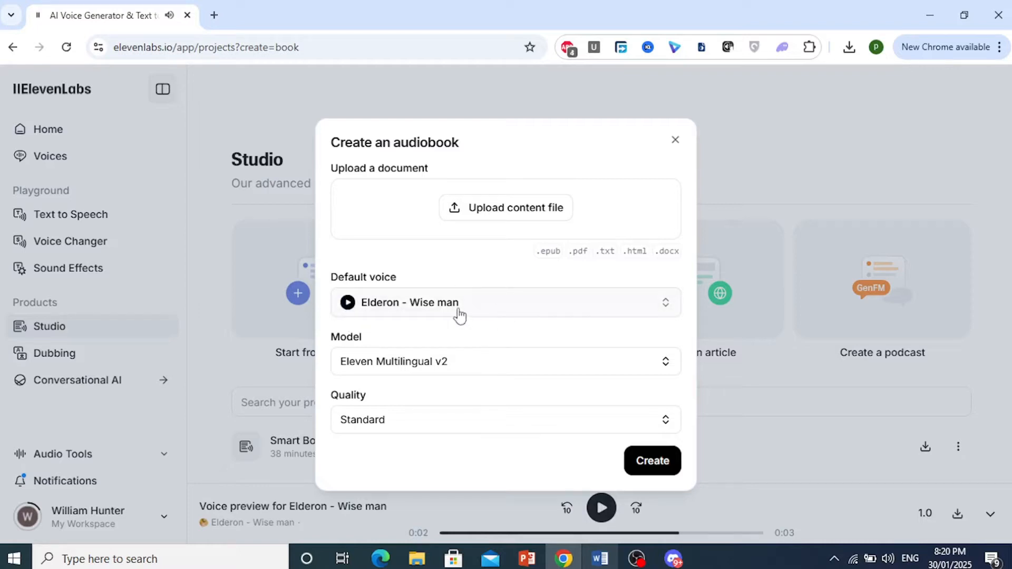
# Preview the Pioneer voice from the voice list, keeping Elderon as the default.
pyautogui.click(505, 302)
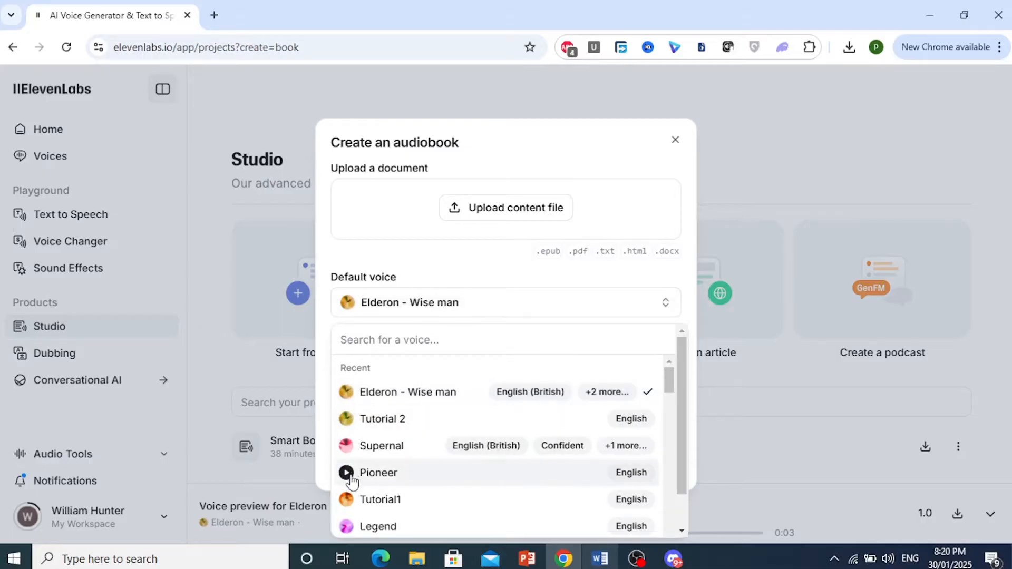
pyautogui.click(346, 473)
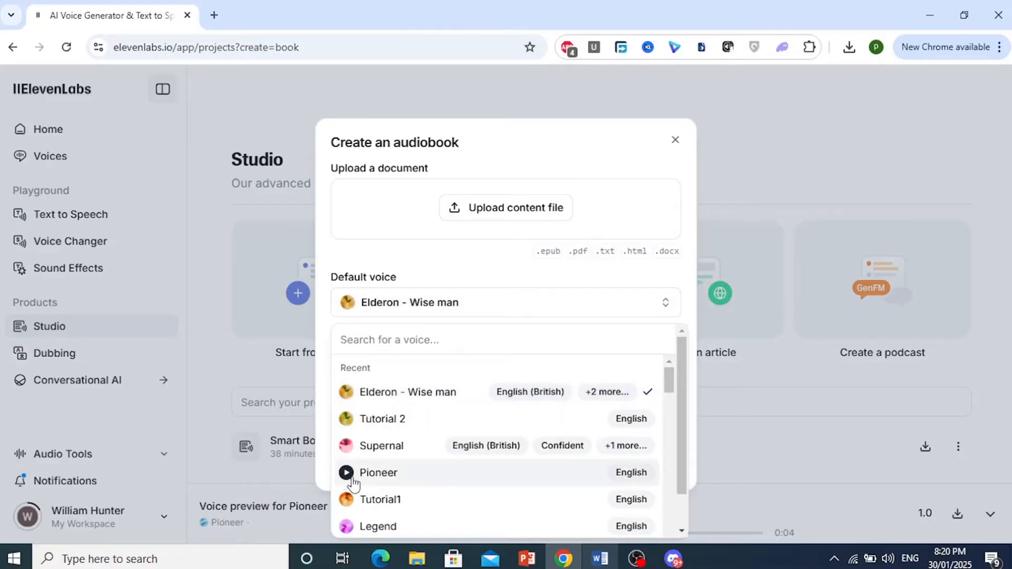
pyautogui.click(346, 472)
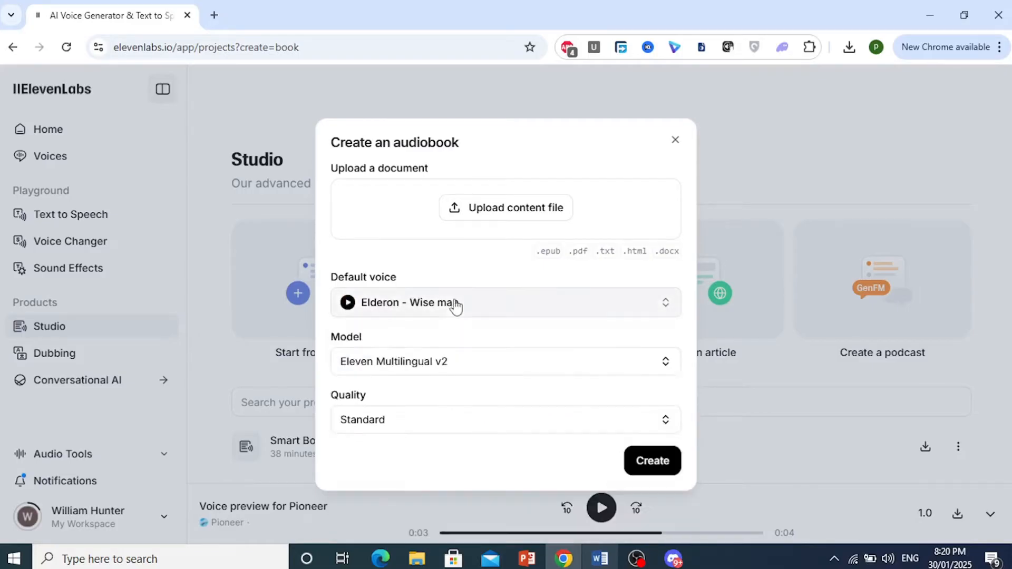
pyautogui.click(506, 362)
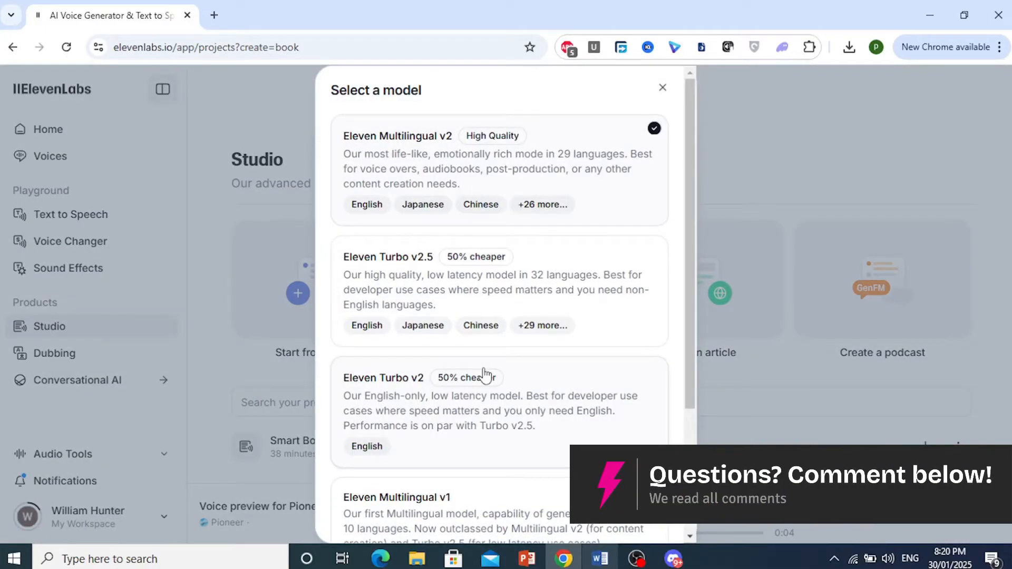
pyautogui.moveTo(548, 178)
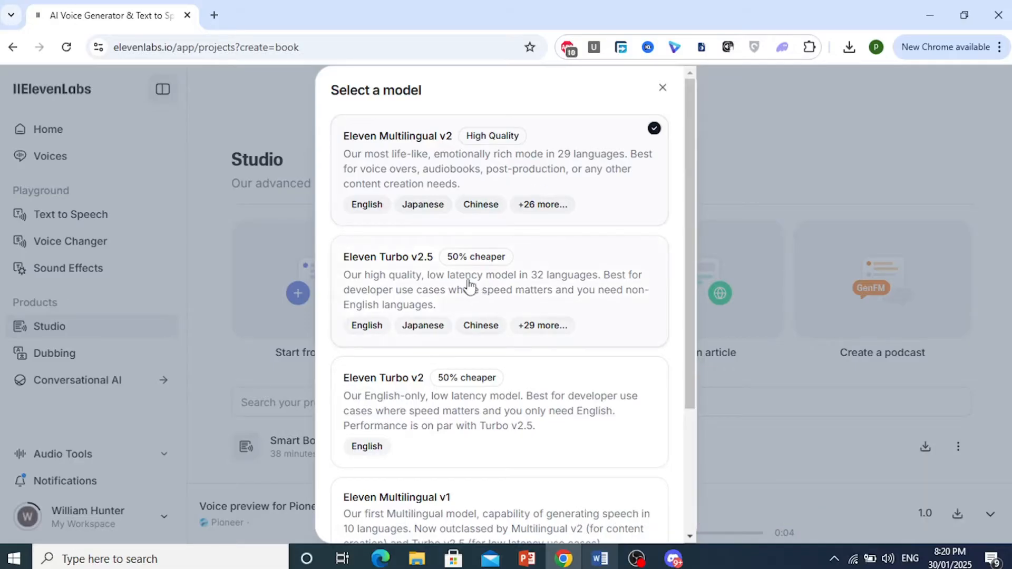
pyautogui.moveTo(453, 295)
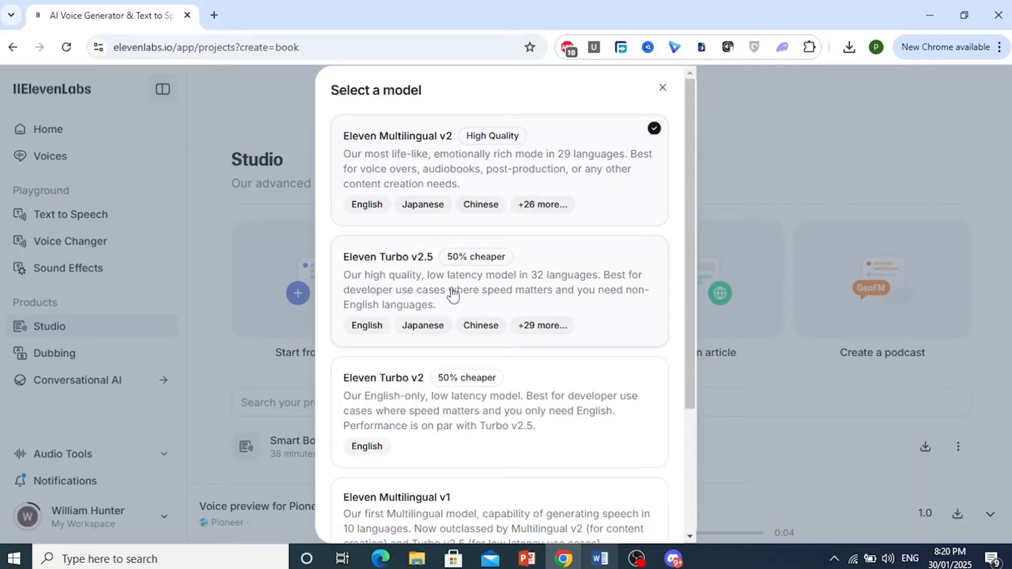
pyautogui.moveTo(408, 414)
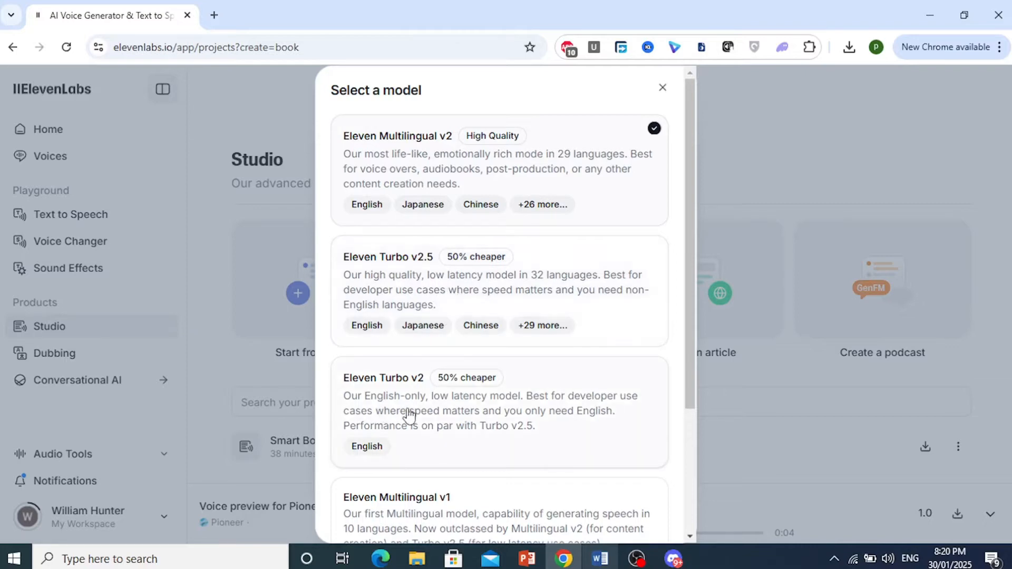
pyautogui.moveTo(525, 162)
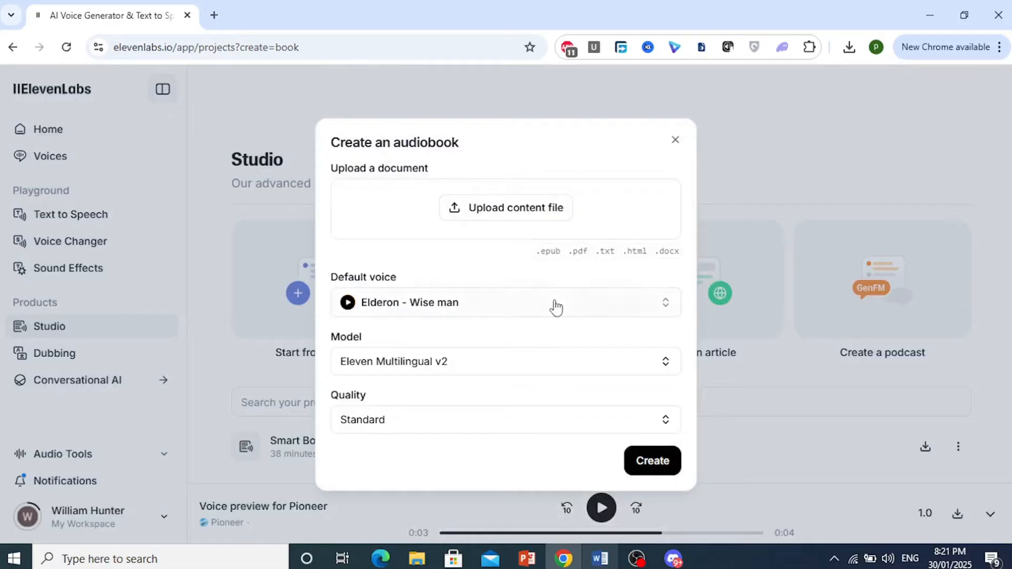
pyautogui.moveTo(541, 215)
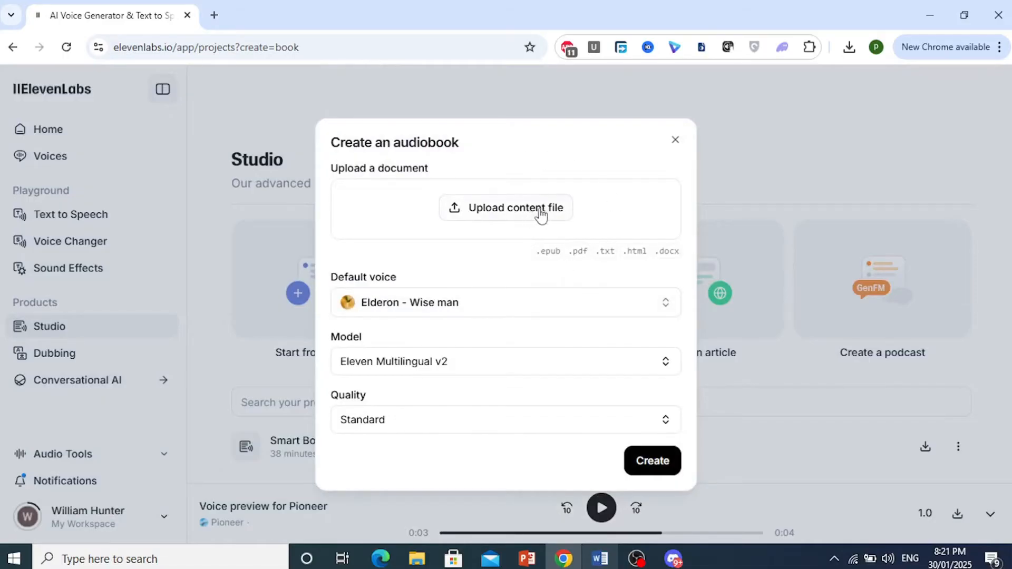
pyautogui.moveTo(512, 210)
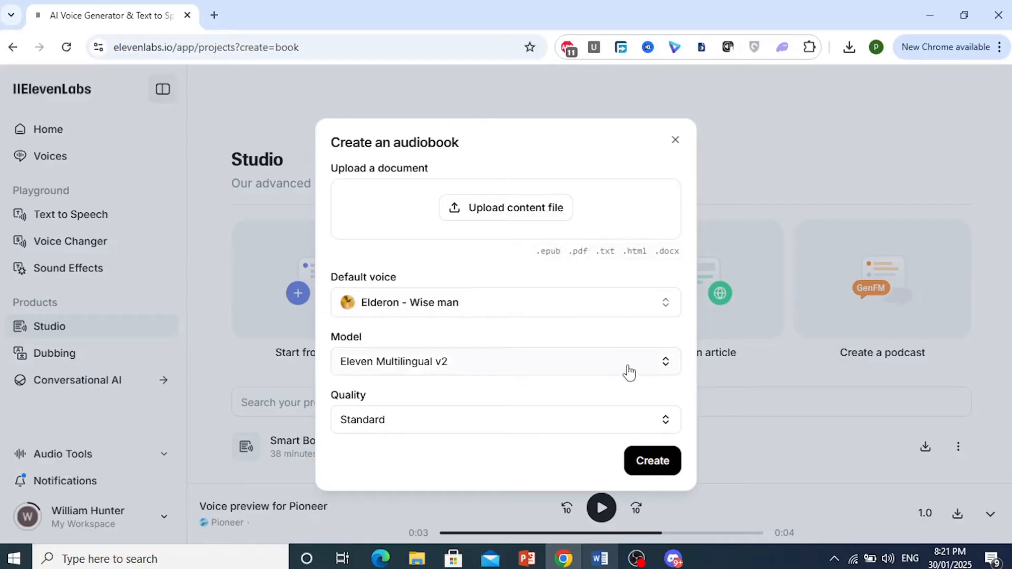
# Choose Subject Zero.docx from the Downloads folder as the audiobook document.
pyautogui.click(598, 559)
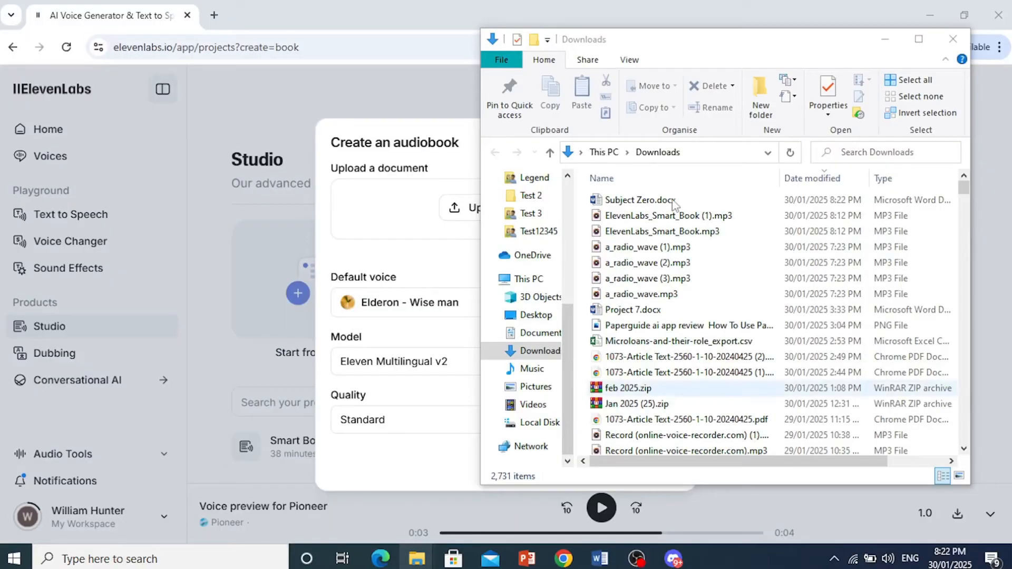
pyautogui.click(641, 199)
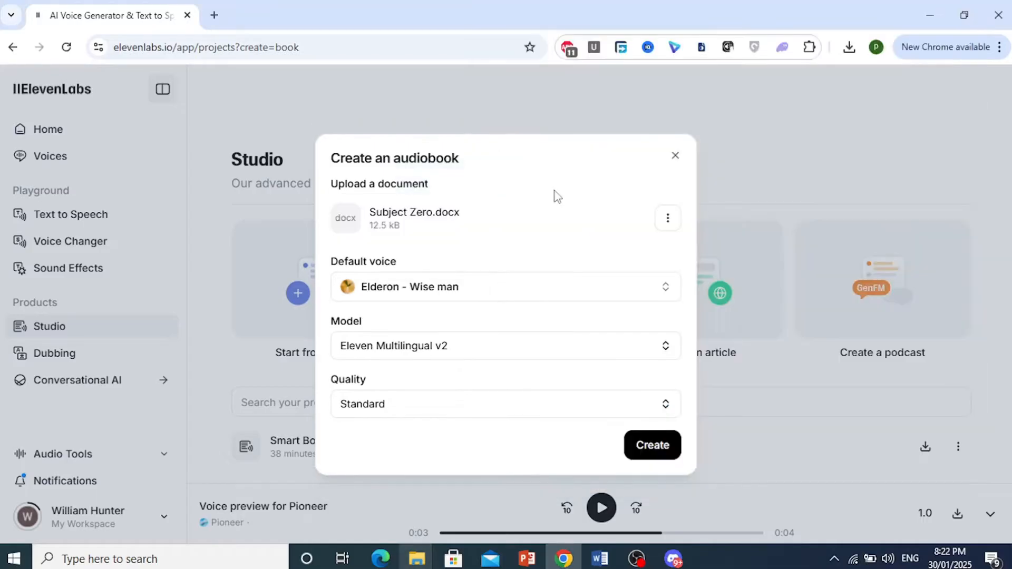
pyautogui.moveTo(476, 252)
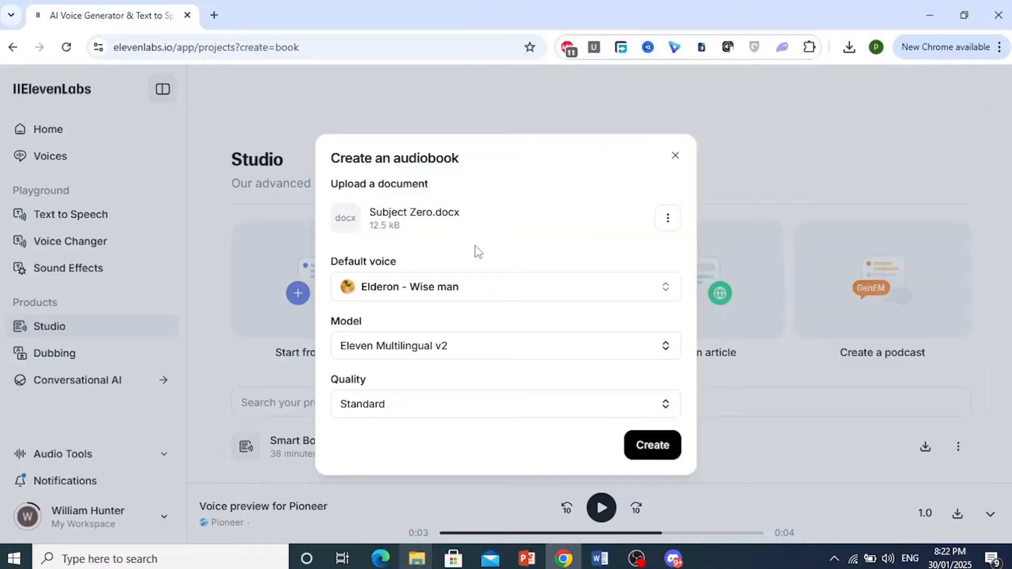
# Create the audiobook from Subject Zero.docx with Elderon, Multilingual v2 and Standard quality.
pyautogui.click(651, 445)
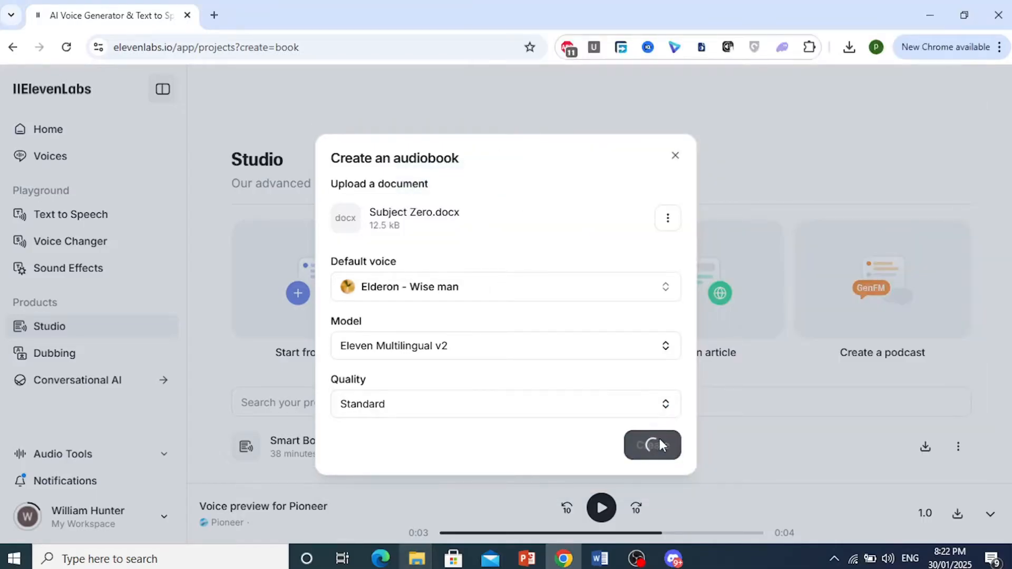
pyautogui.click(652, 446)
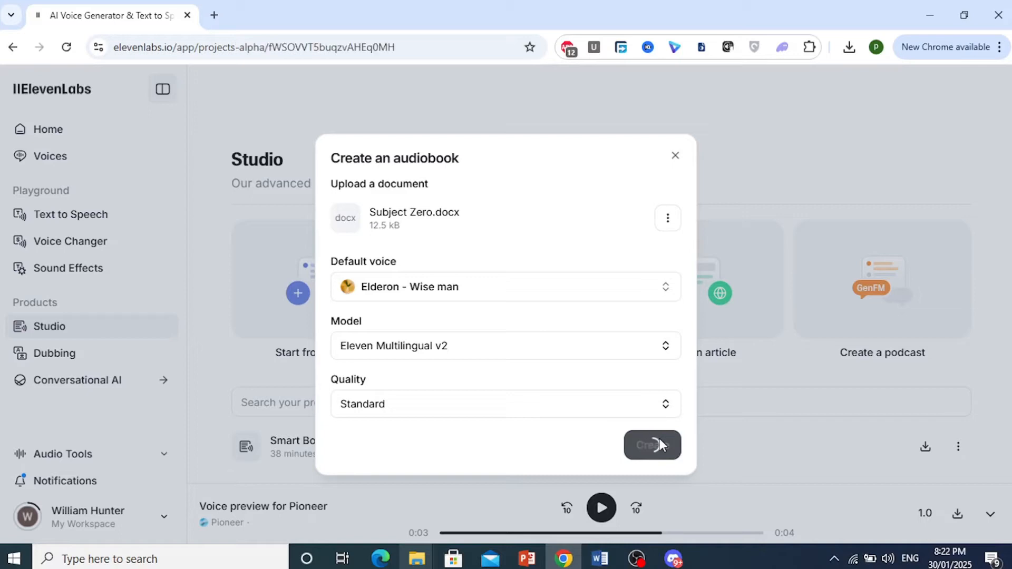
pyautogui.click(651, 445)
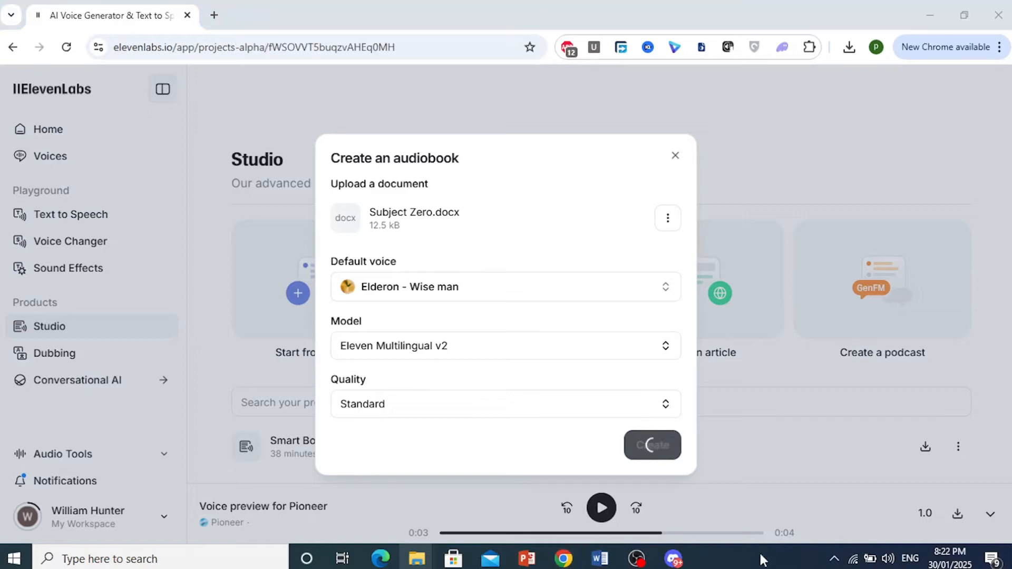
# Place 'Chapter 1: The Awakening' as the heading above the opening paragraph, removing the stray lines.
pyautogui.click(650, 445)
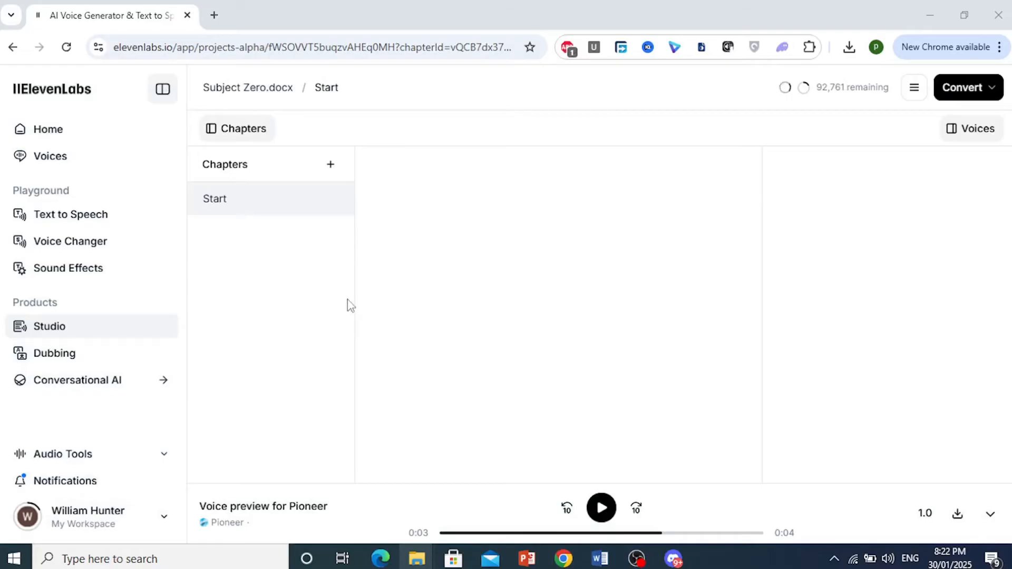
pyautogui.click(215, 198)
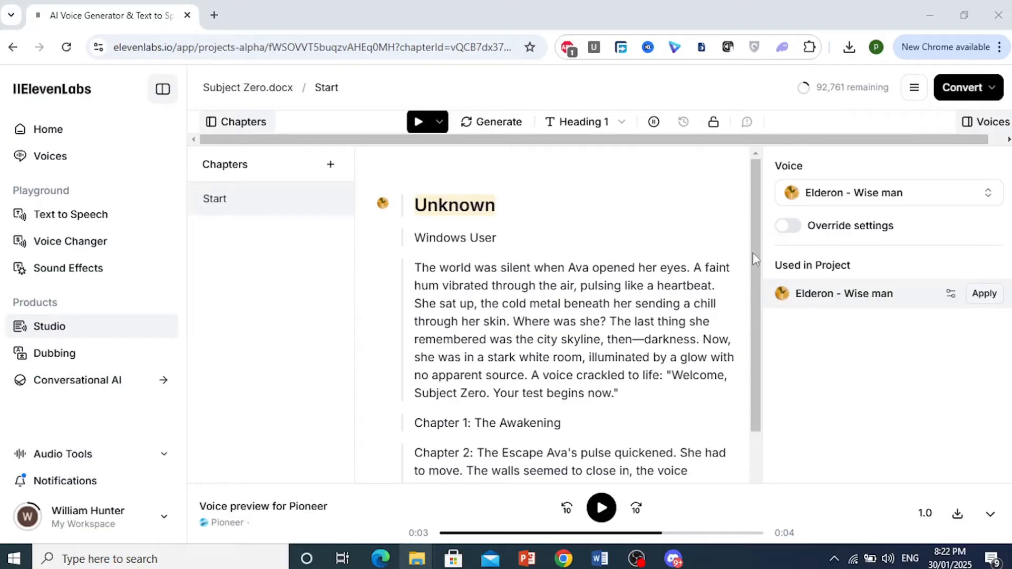
pyautogui.scroll(-3)
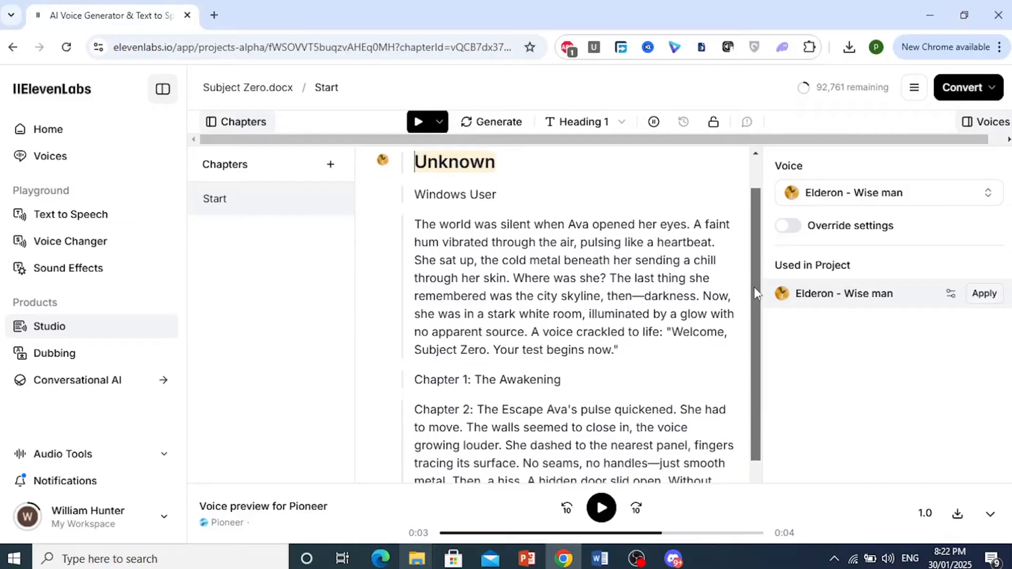
pyautogui.scroll(-3)
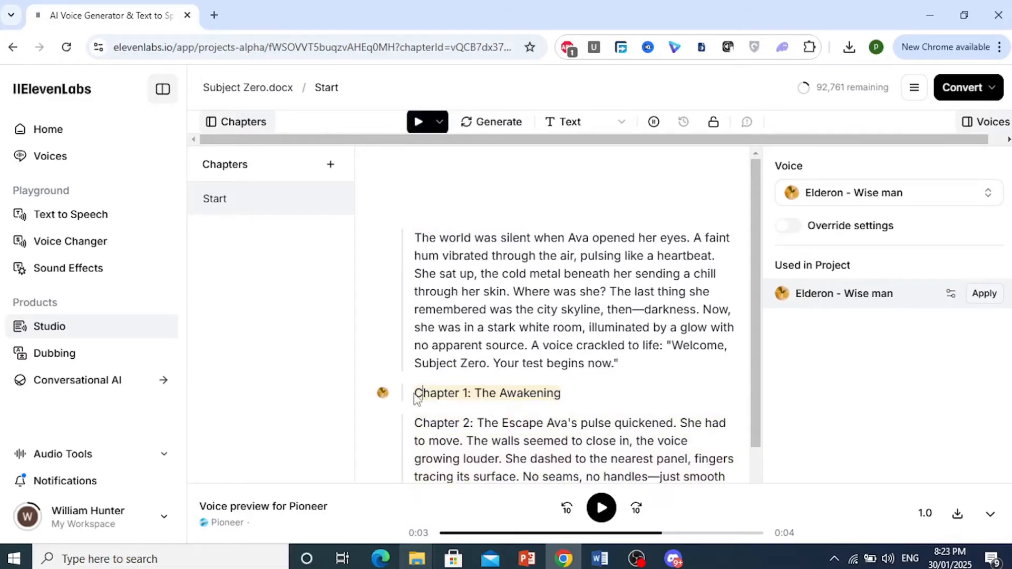
pyautogui.doubleClick(487, 393)
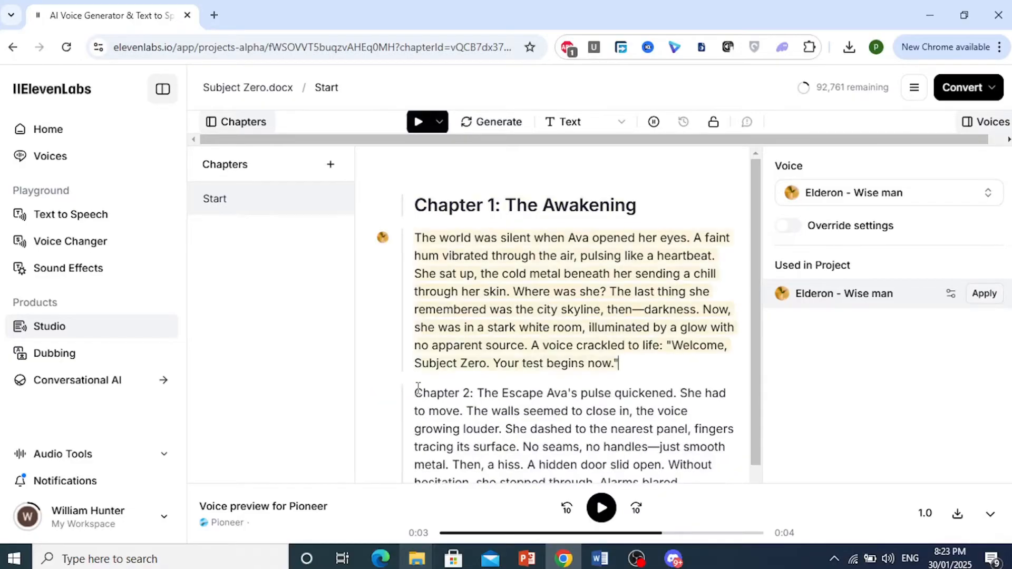
pyautogui.moveTo(862, 196)
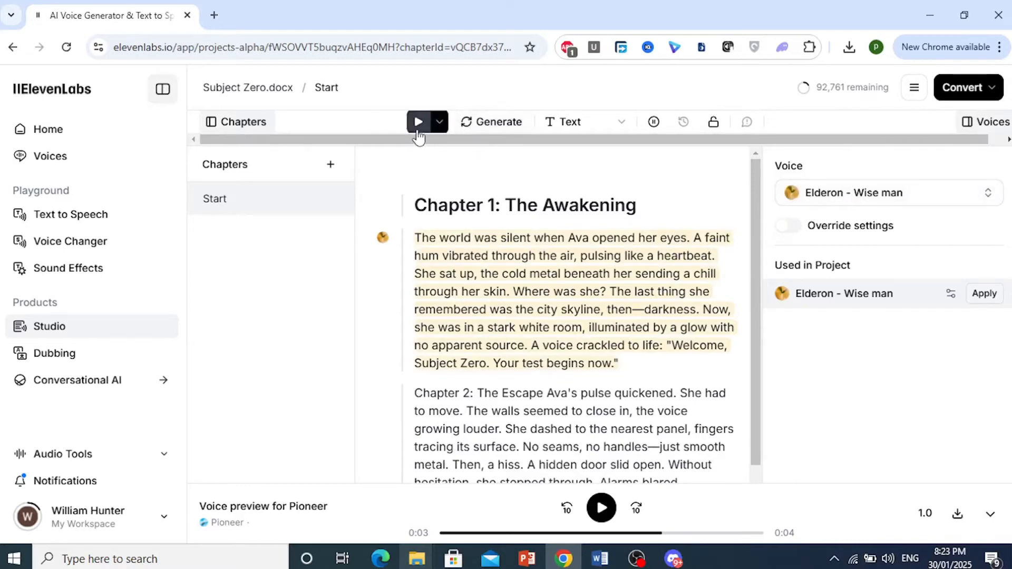
# Generate and play the narration of Chapter 1's opening paragraph.
pyautogui.click(417, 122)
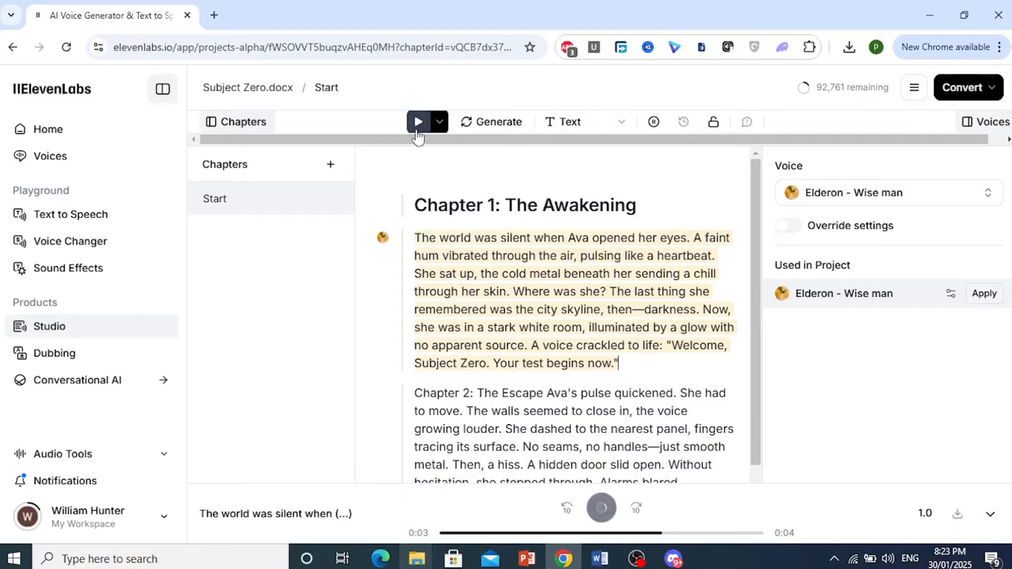
pyautogui.click(417, 121)
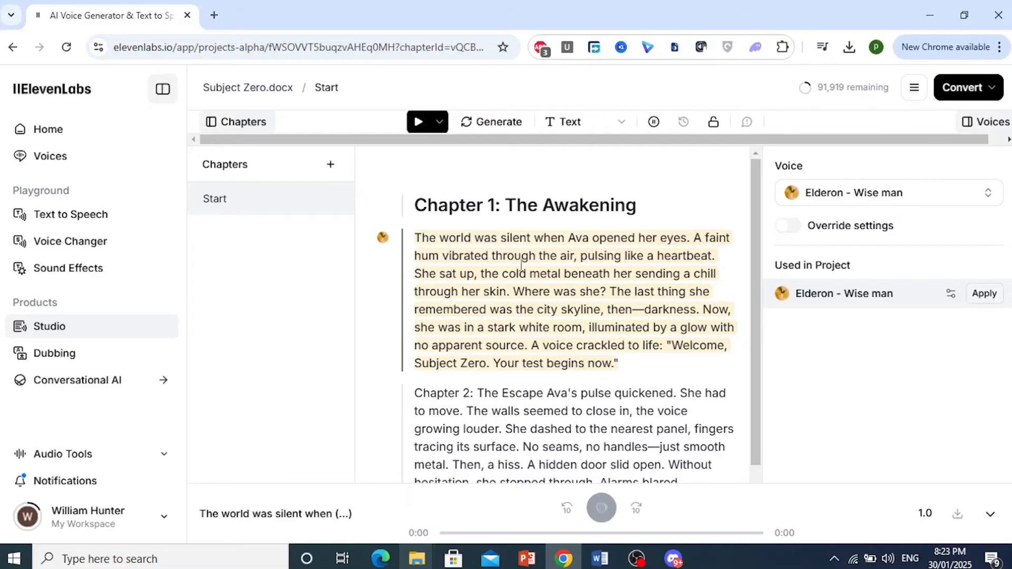
pyautogui.click(601, 507)
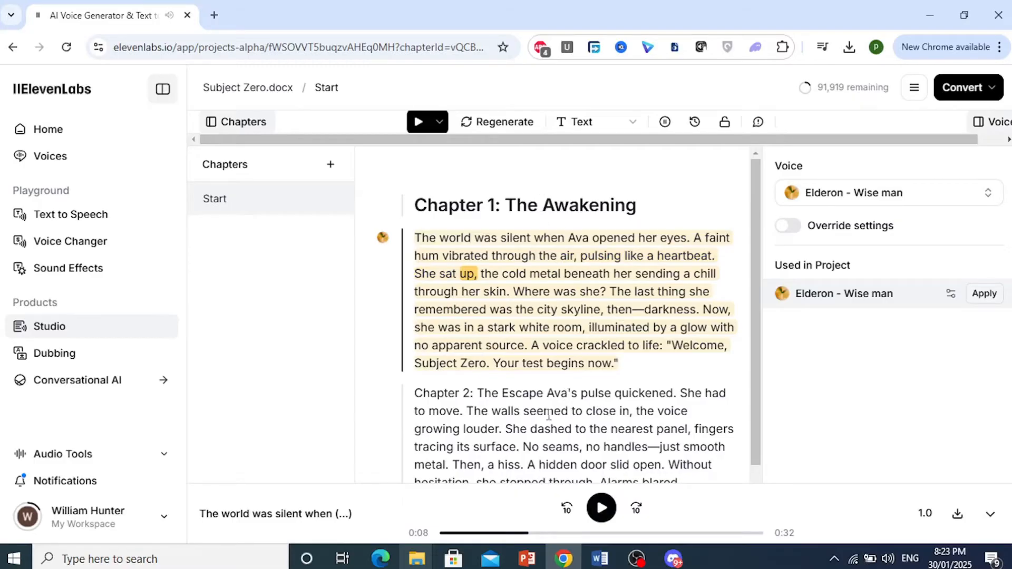
pyautogui.moveTo(968, 87)
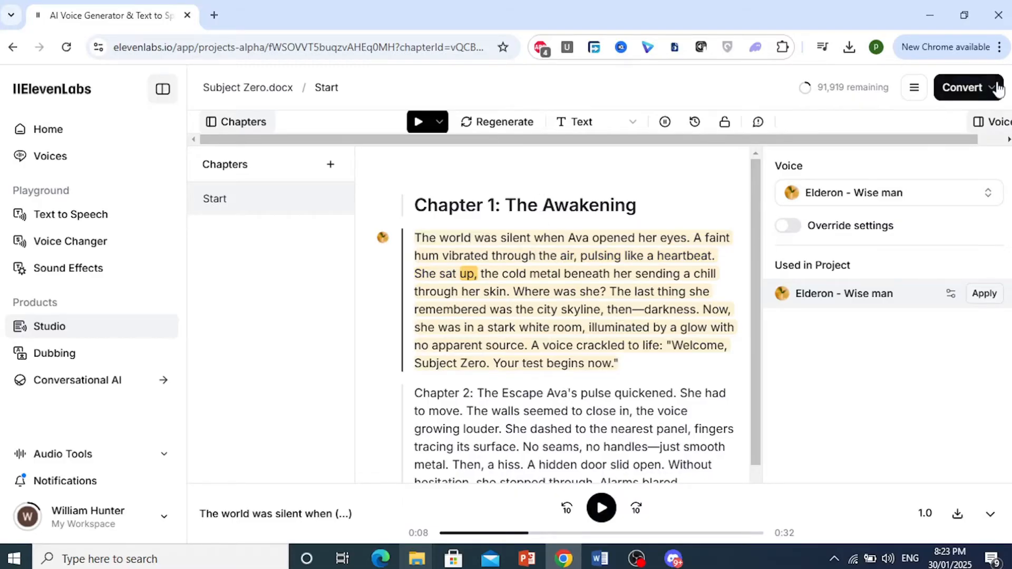
pyautogui.click(997, 87)
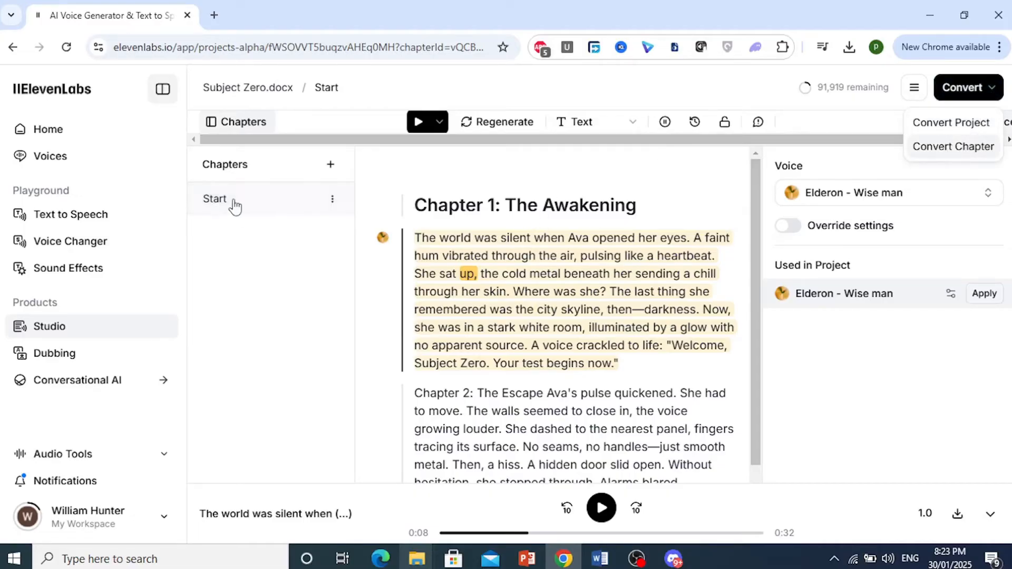
pyautogui.moveTo(305, 205)
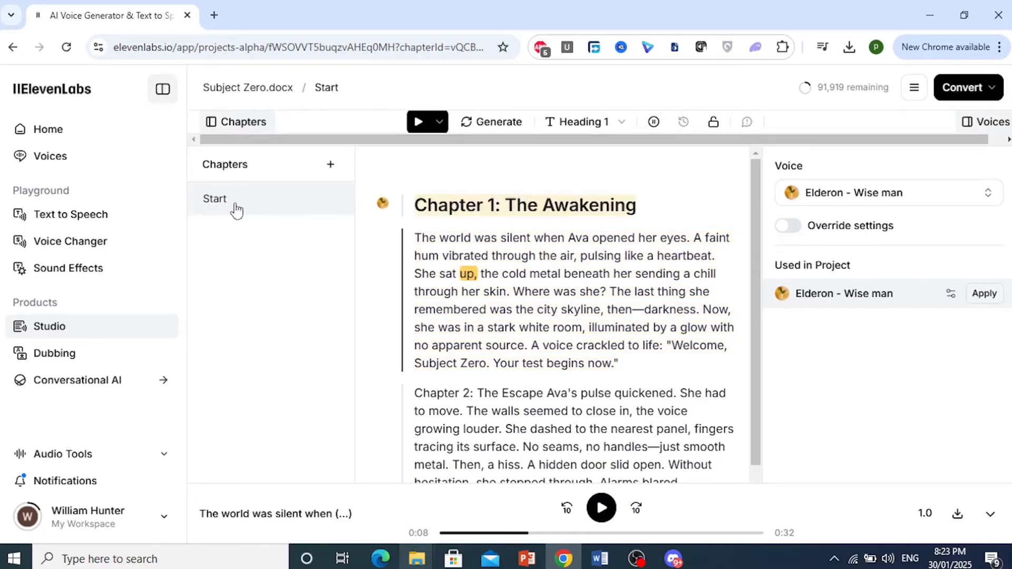
# Rename the Start chapter to 'Chapter 1: The Awakening' and add 'Chapter 2: The Escape'.
pyautogui.doubleClick(216, 199)
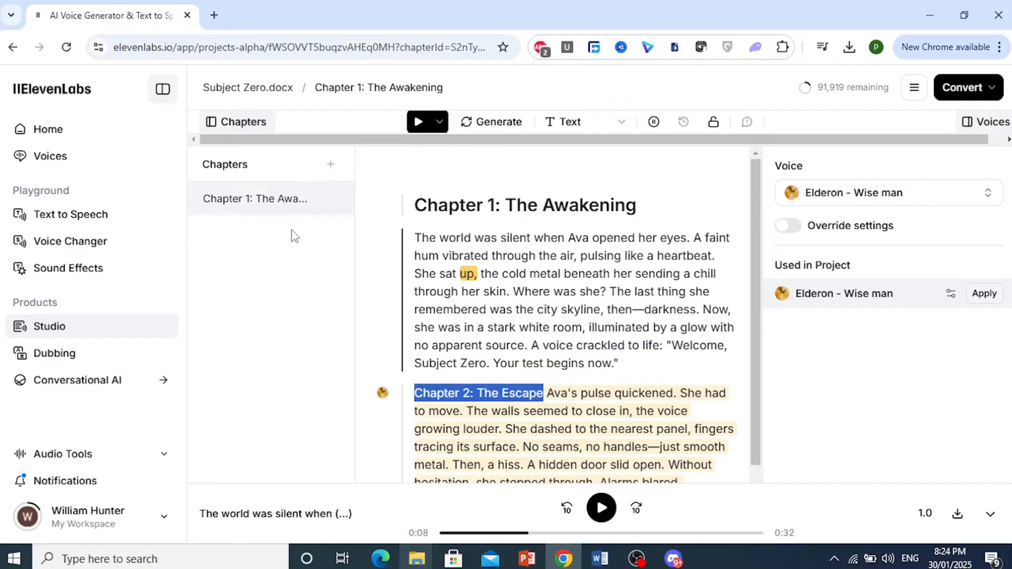
pyautogui.click(330, 164)
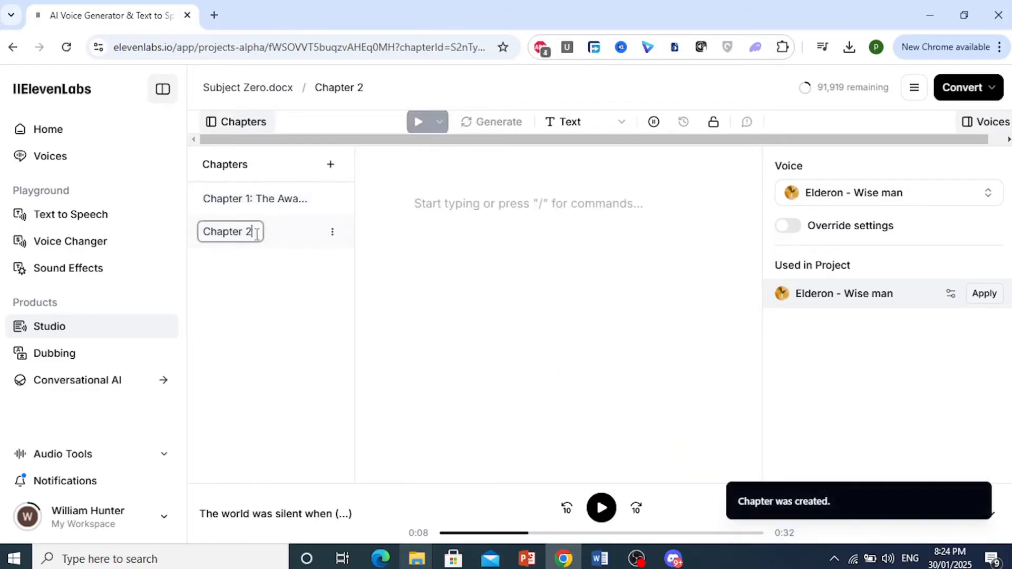
pyautogui.write(': The Escape')
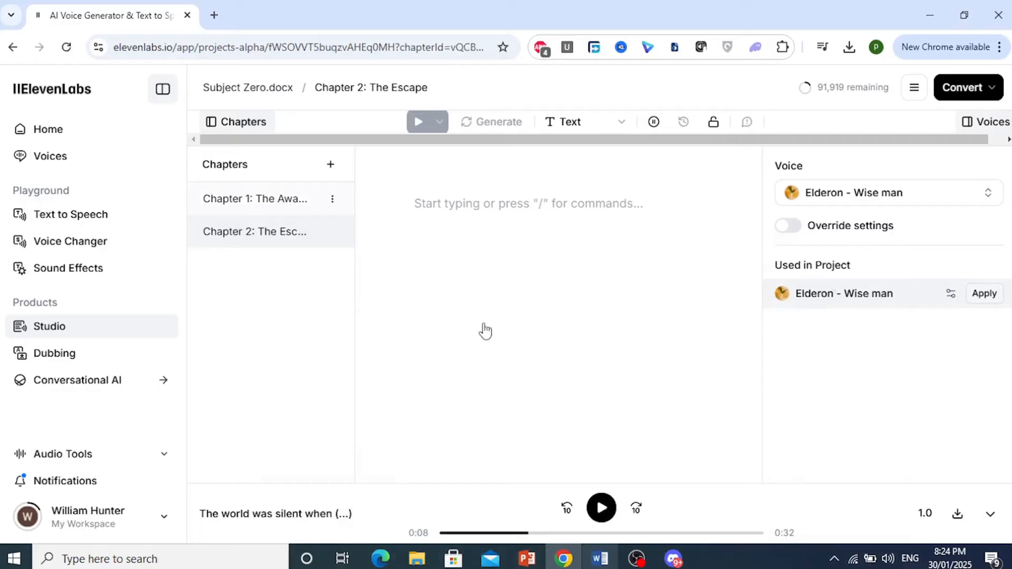
# Move the escape passage from Chapter 1 into Chapter 2, leaving Chapter 1 with its opening paragraph.
pyautogui.click(254, 198)
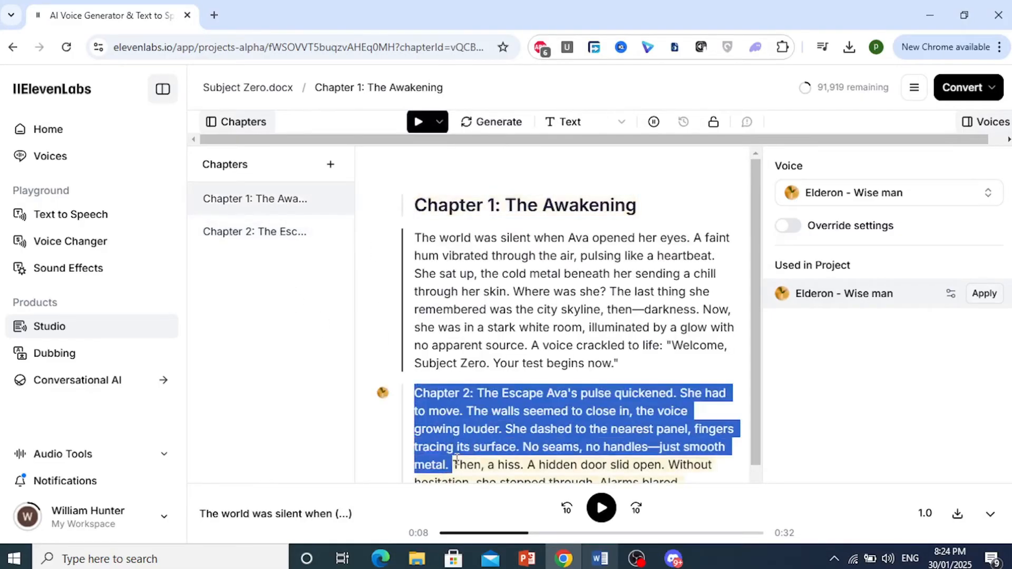
pyautogui.scroll(-3)
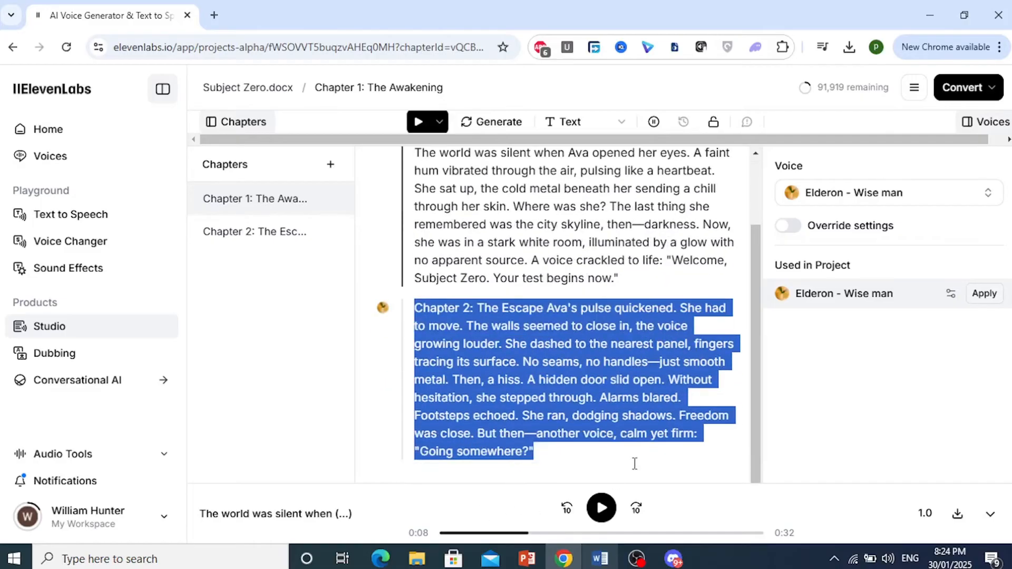
pyautogui.click(254, 198)
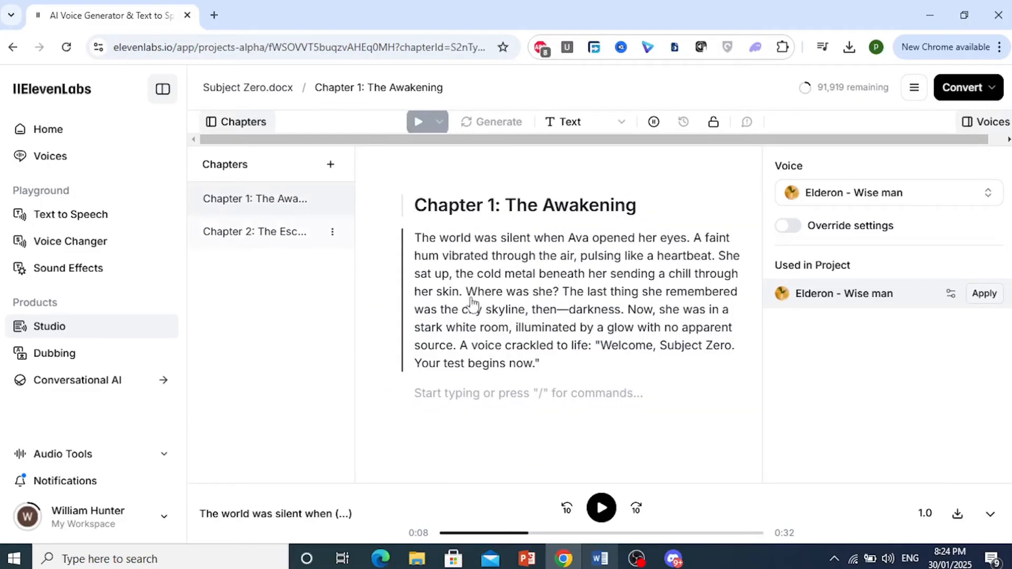
pyautogui.click(254, 230)
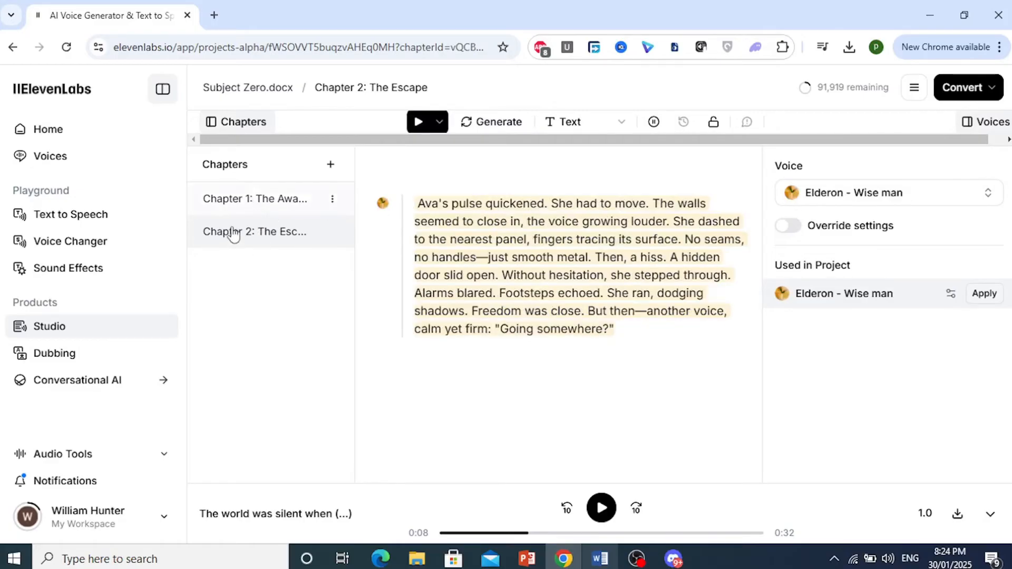
pyautogui.click(255, 198)
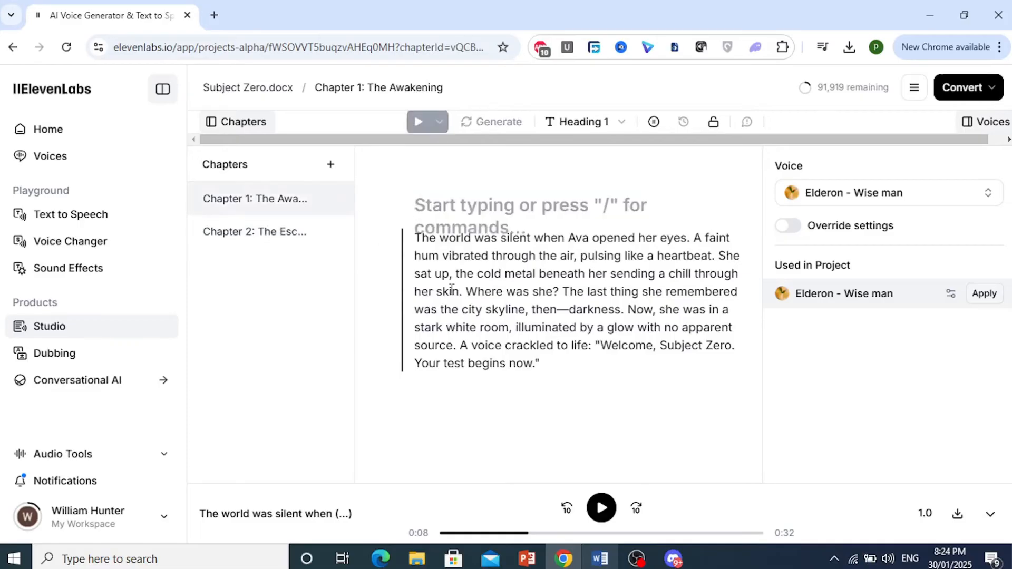
# Review the Convert Project dialog showing Chapter 2 still needing 413 credits.
pyautogui.click(968, 87)
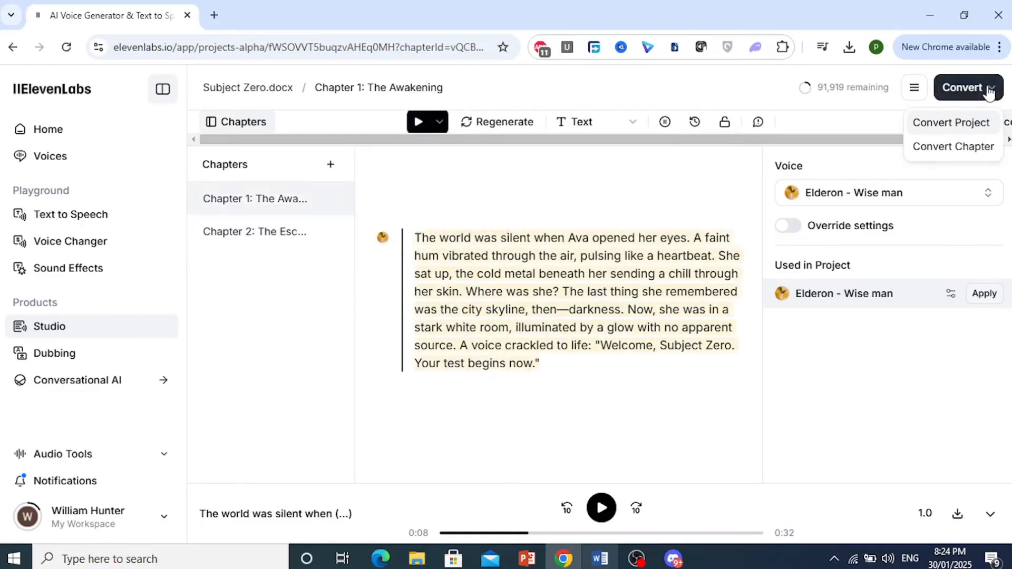
pyautogui.click(963, 87)
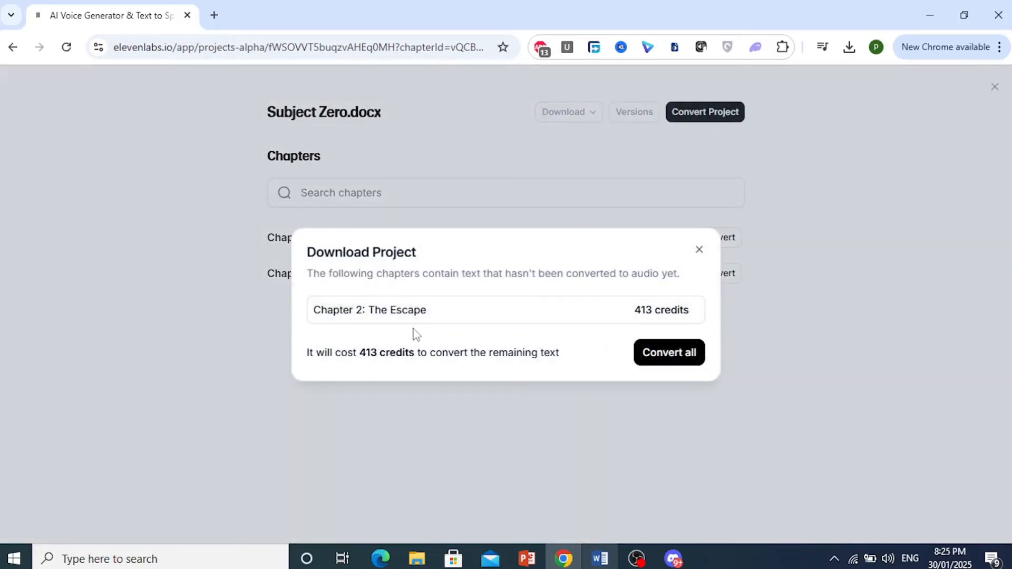
pyautogui.click(699, 250)
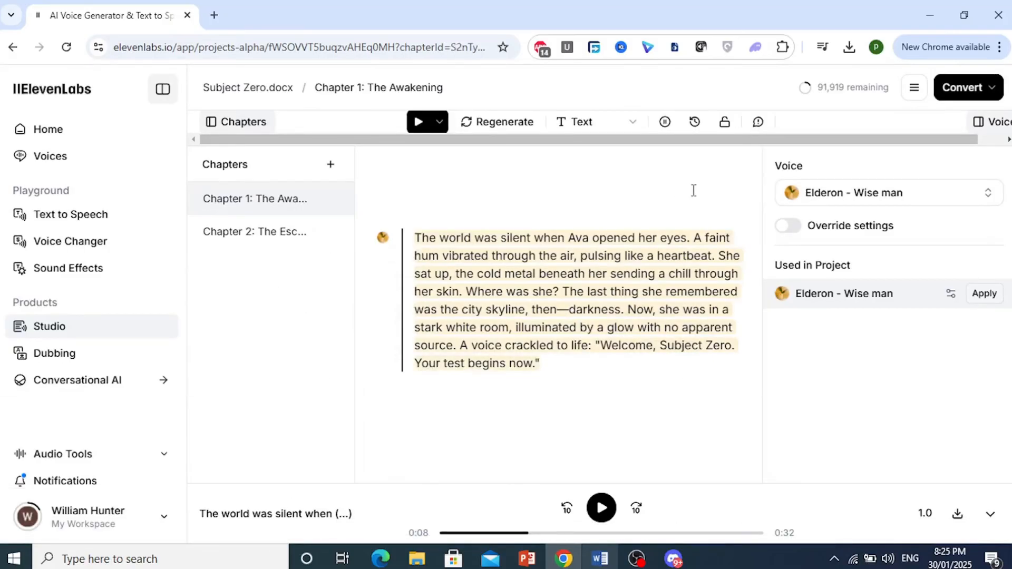
pyautogui.moveTo(987, 107)
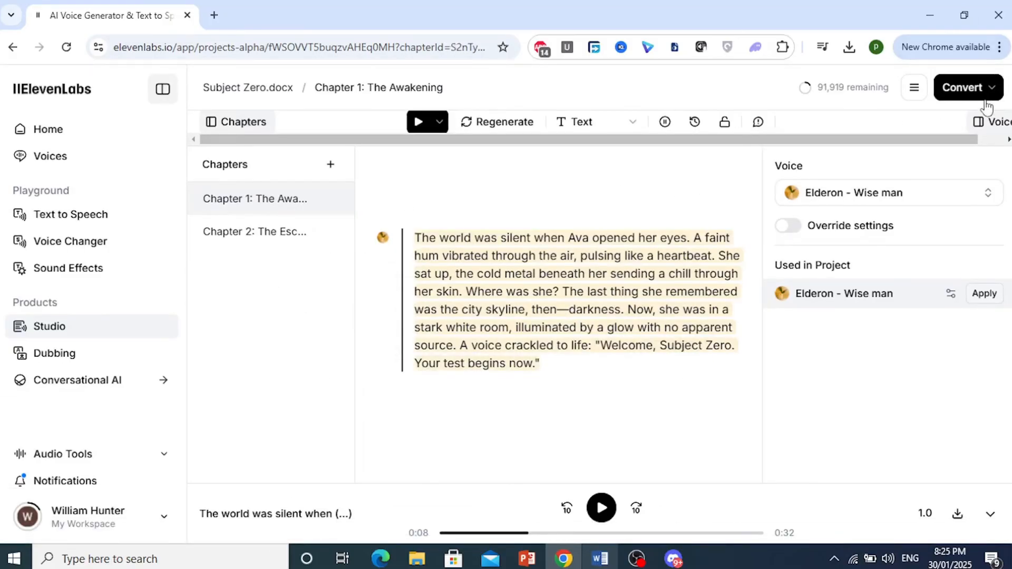
# Convert the whole project, converting all remaining Chapter 2 text for 413 credits.
pyautogui.click(254, 231)
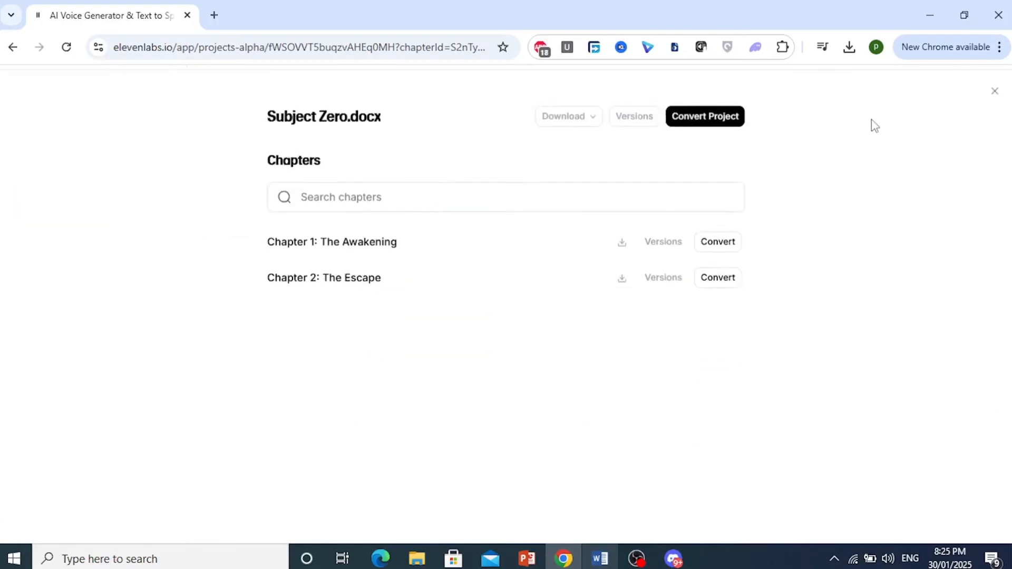
pyautogui.click(563, 116)
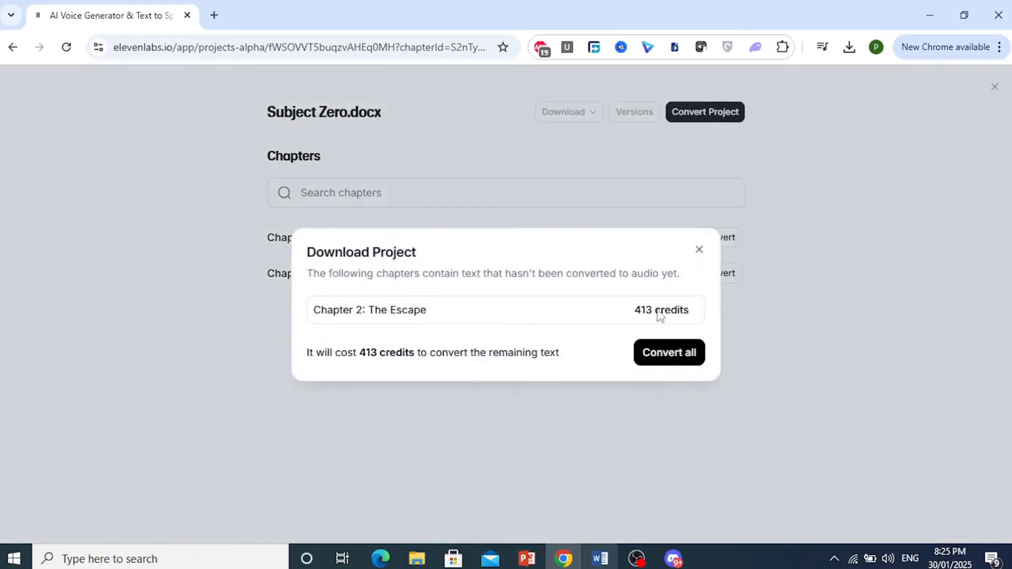
pyautogui.click(669, 352)
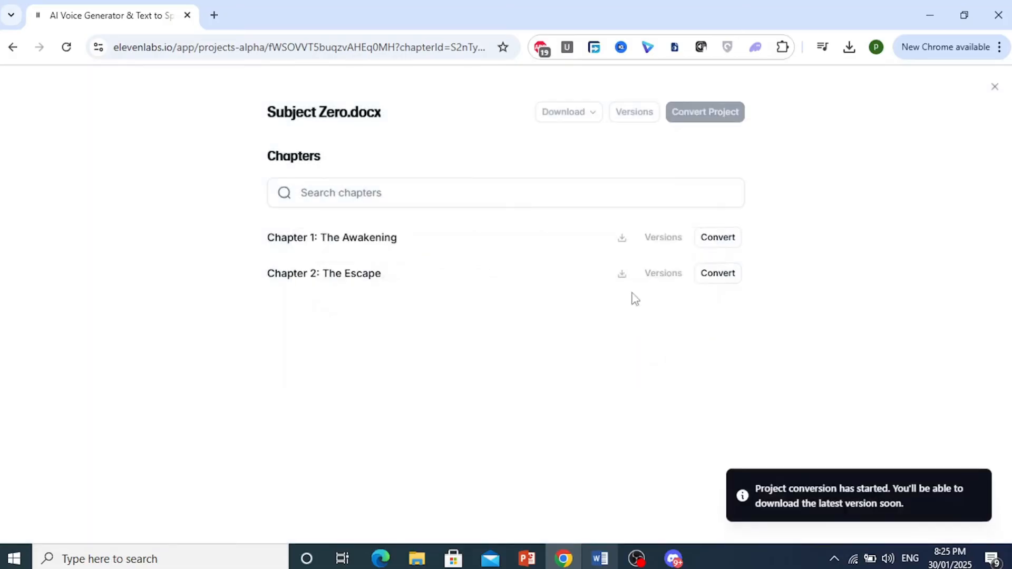
# Wait in the project dialog while both chapters finish converting to audio.
pyautogui.click(705, 112)
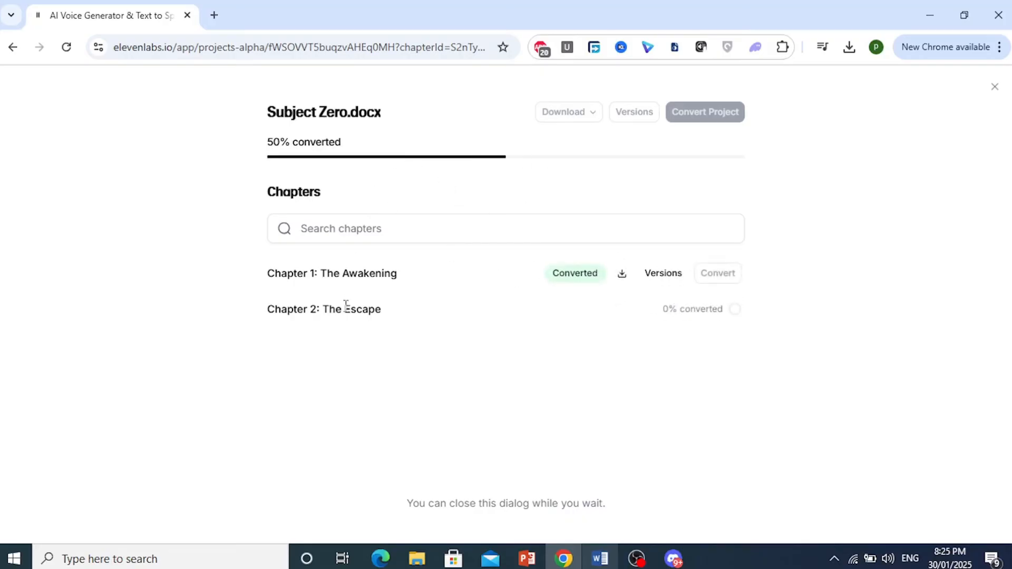
pyautogui.moveTo(414, 299)
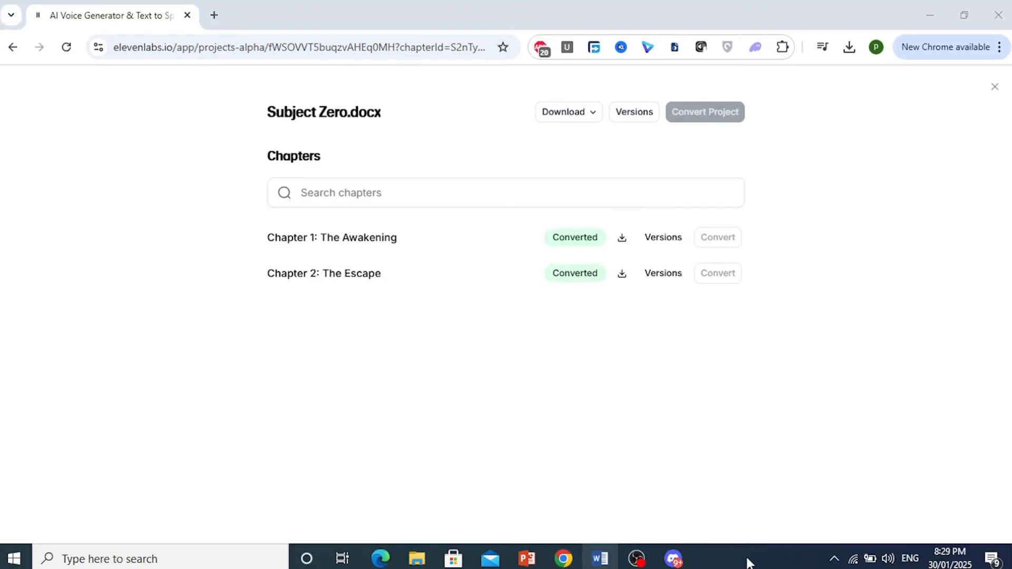
pyautogui.moveTo(268, 91)
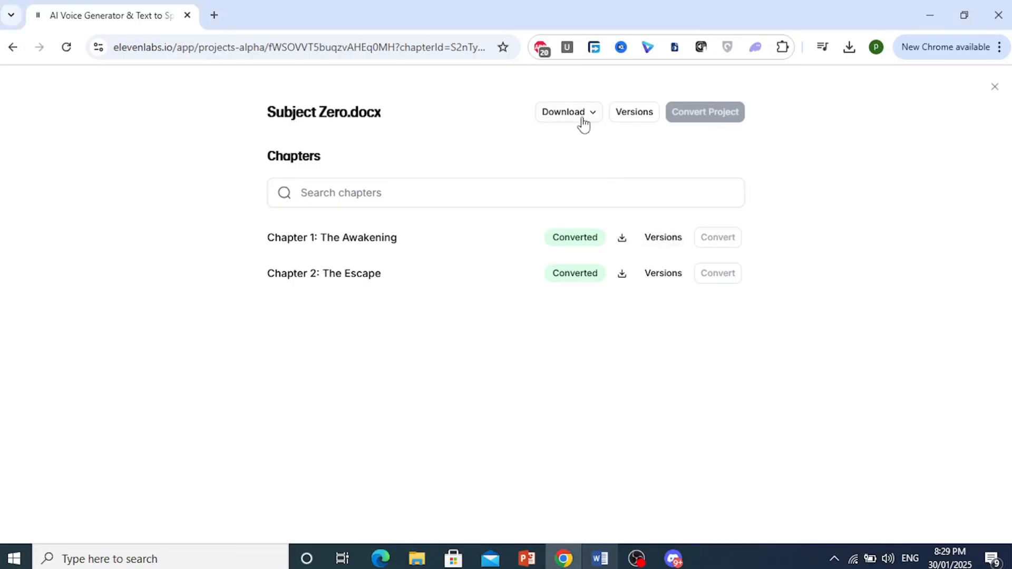
# Download the whole project as ElevenLabs_Subject_Zero.docx.mp3 and confirm it in Chrome's downloads.
pyautogui.click(567, 112)
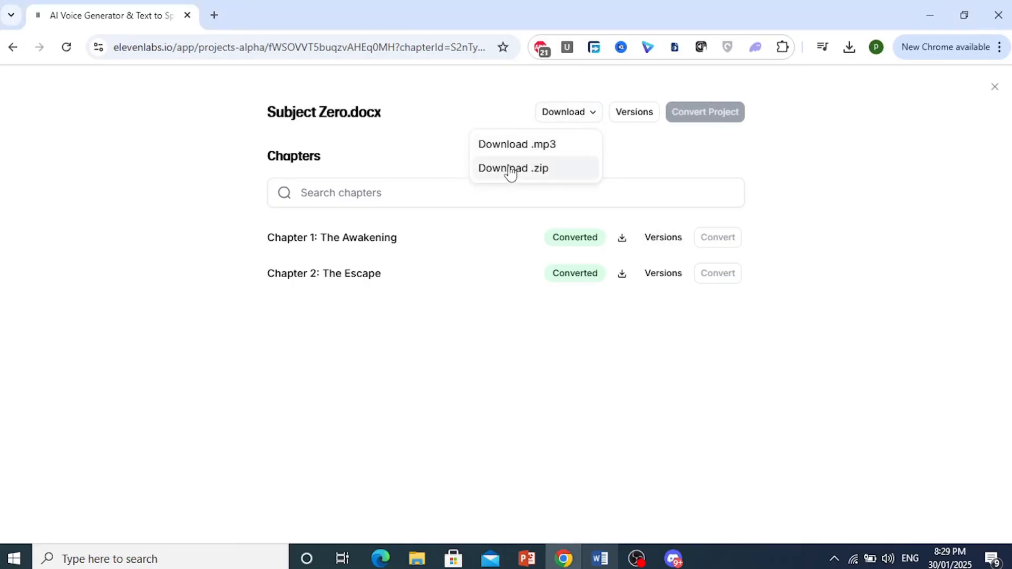
pyautogui.moveTo(299, 232)
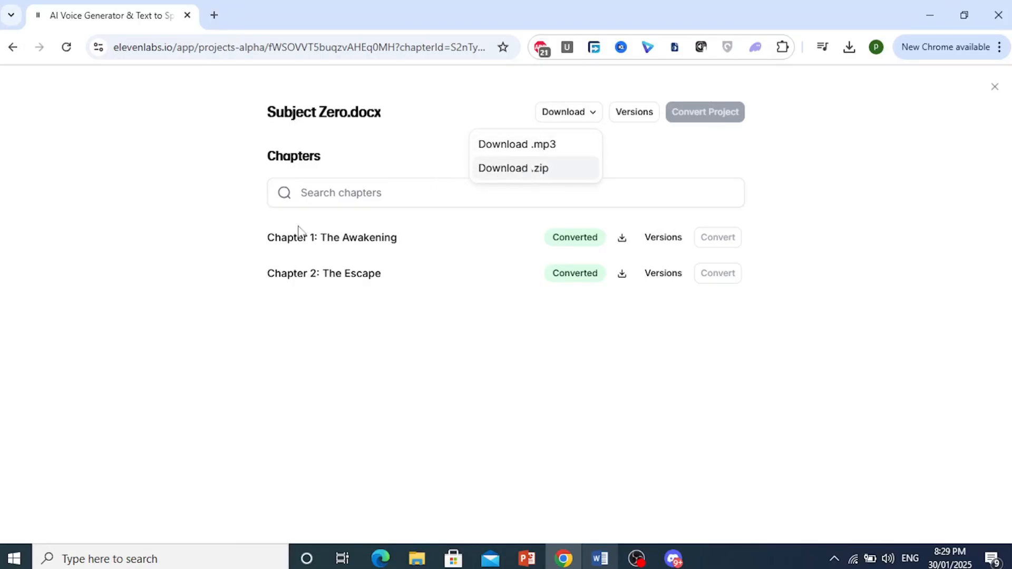
pyautogui.moveTo(372, 296)
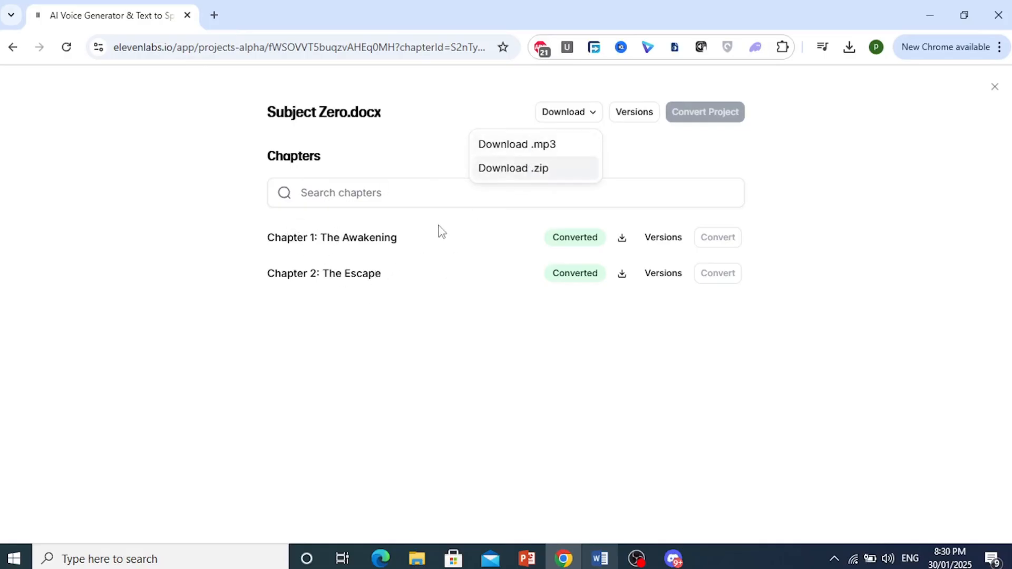
pyautogui.moveTo(517, 144)
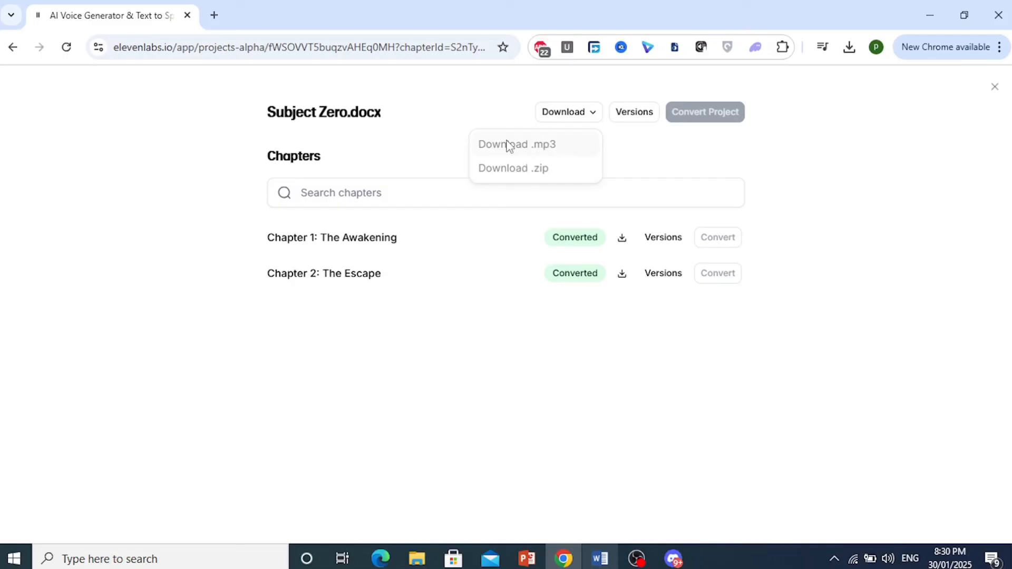
pyautogui.moveTo(499, 141)
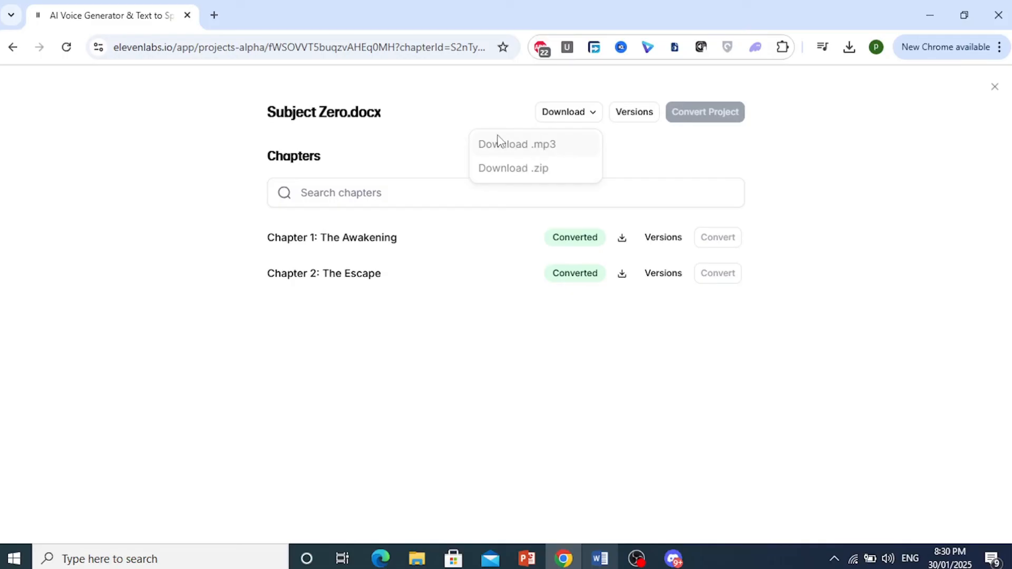
pyautogui.click(517, 144)
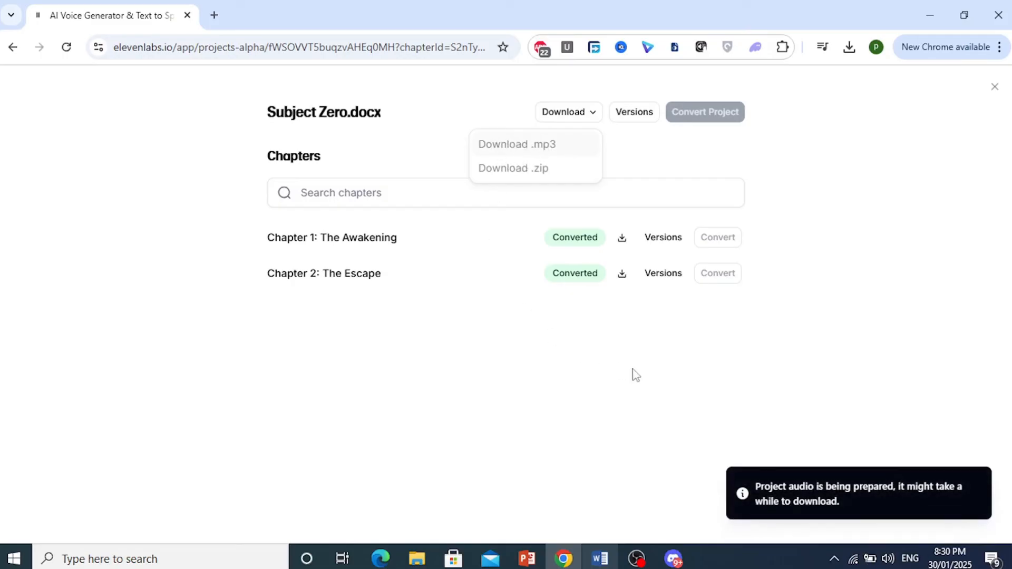
pyautogui.moveTo(840, 480)
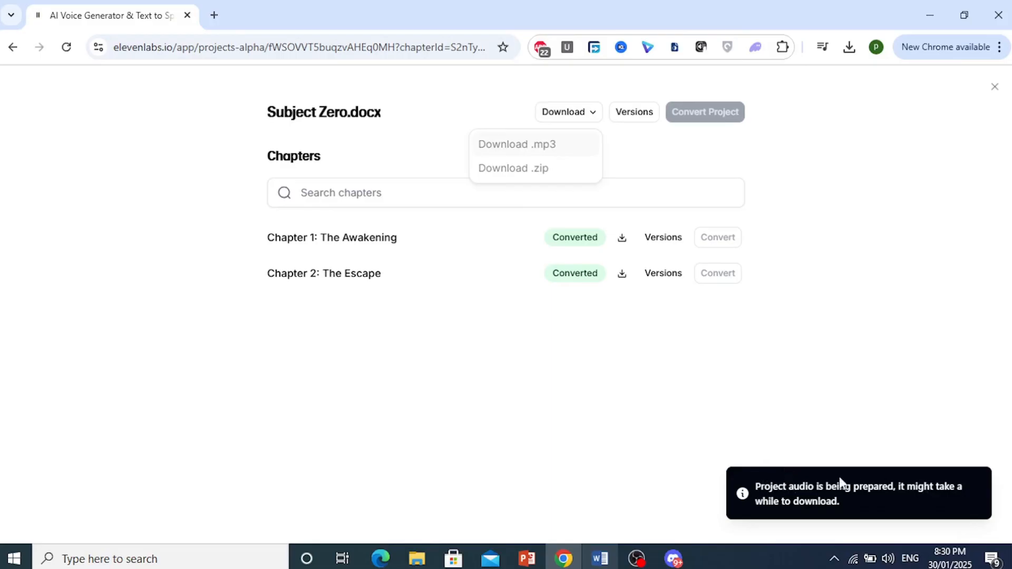
pyautogui.moveTo(863, 61)
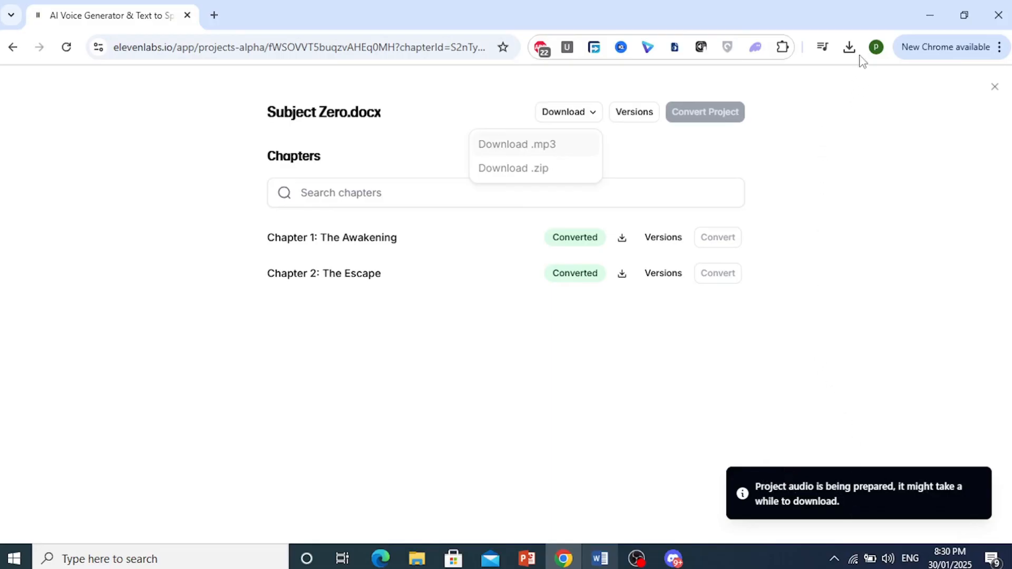
pyautogui.moveTo(848, 85)
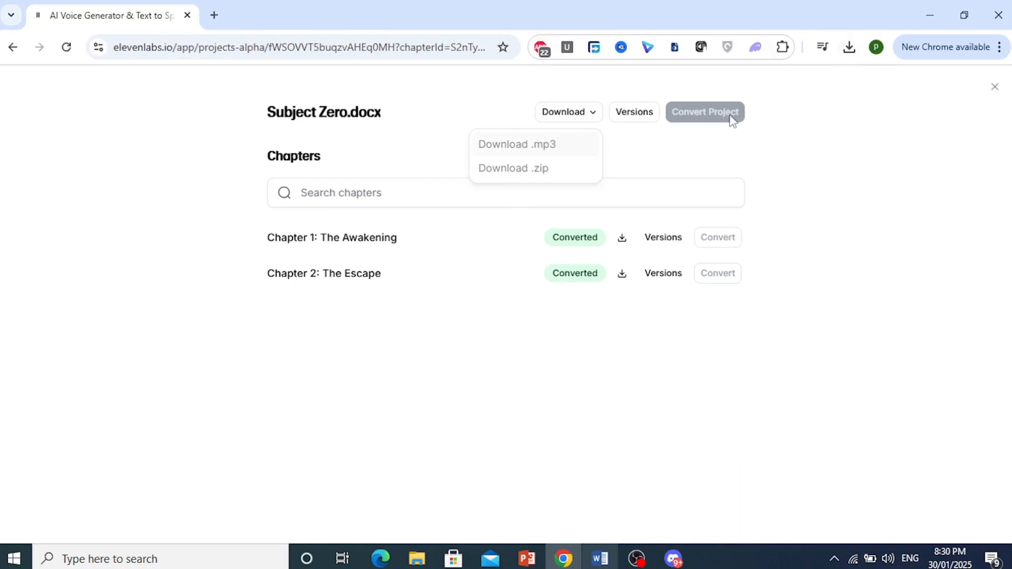
pyautogui.moveTo(767, 561)
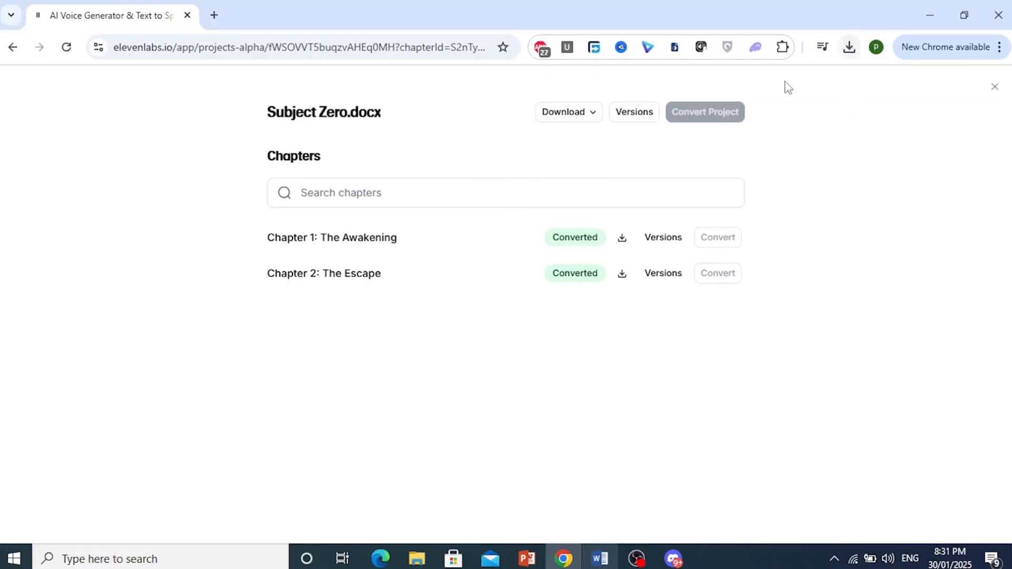
pyautogui.click(848, 46)
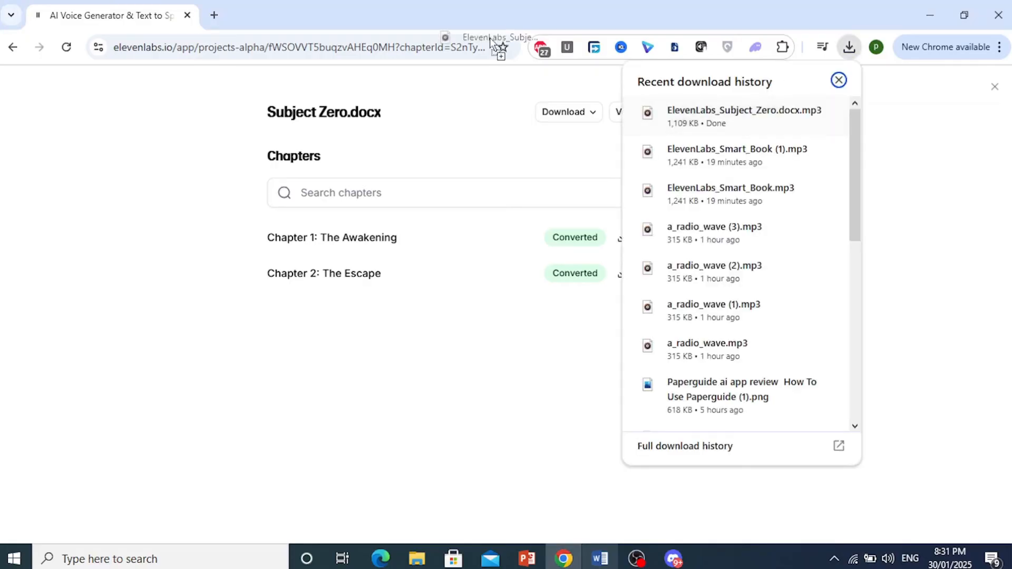